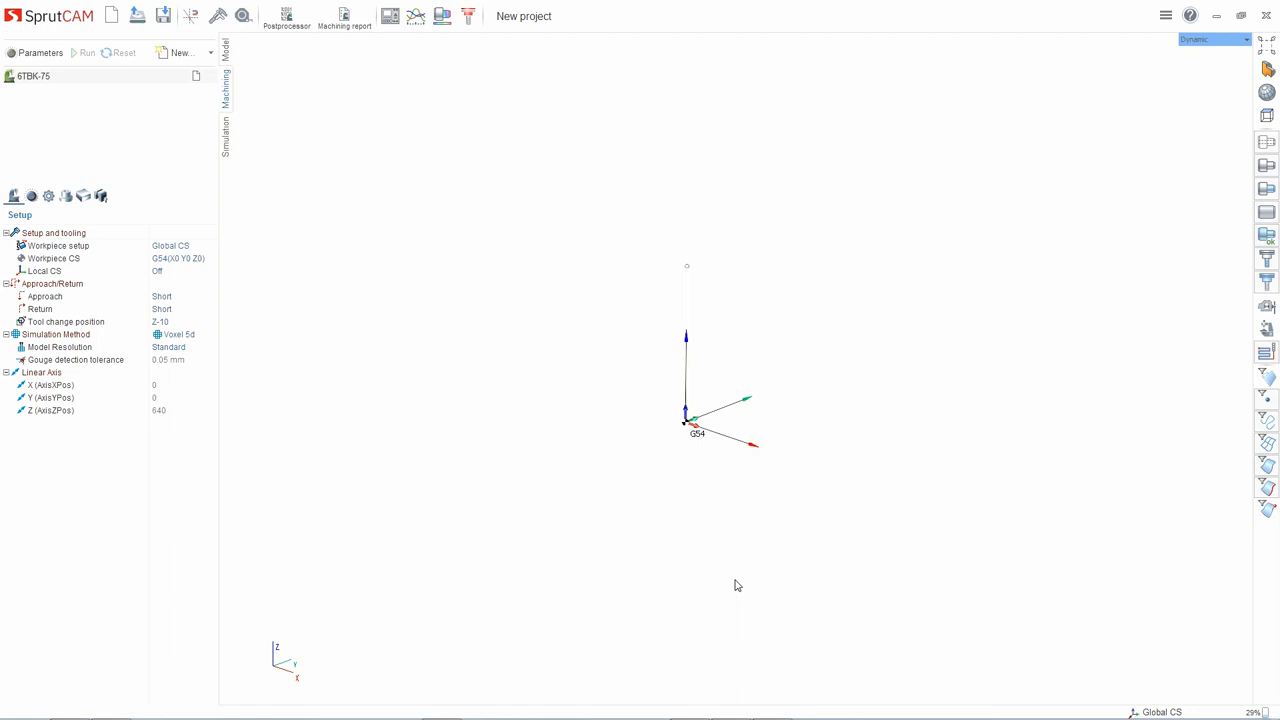
mouse_move(624, 130)
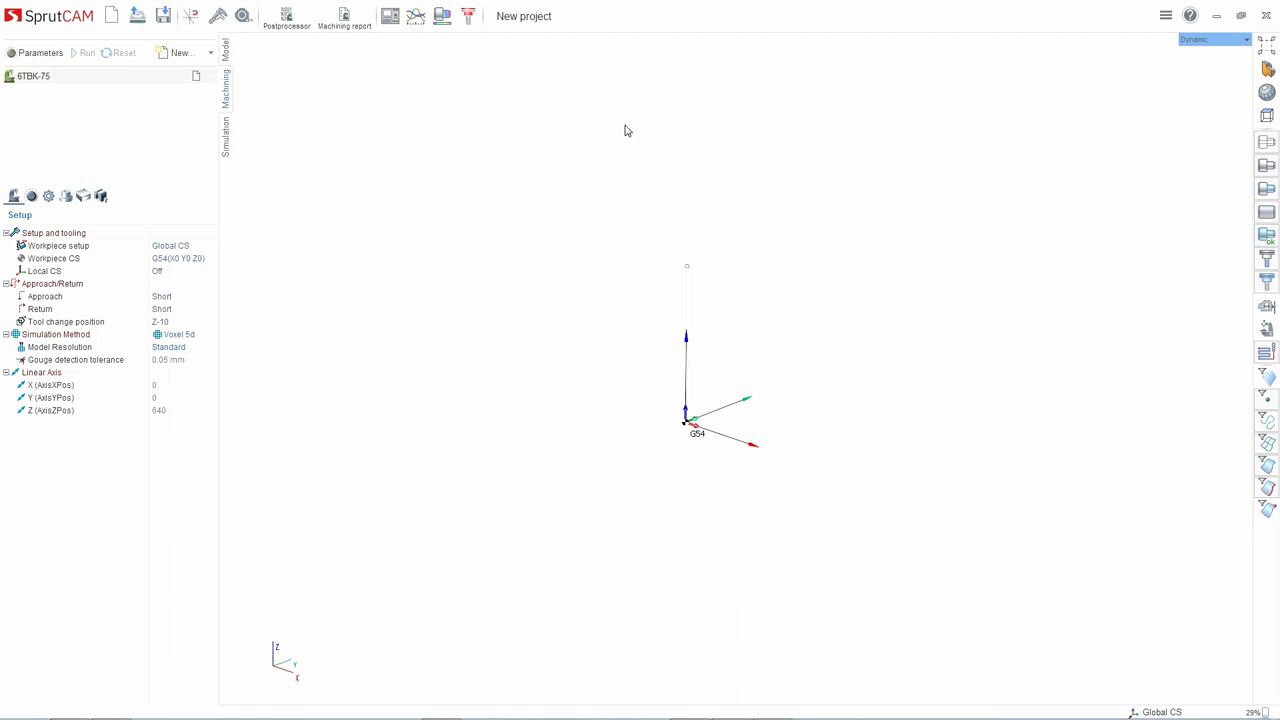
mouse_move(384, 152)
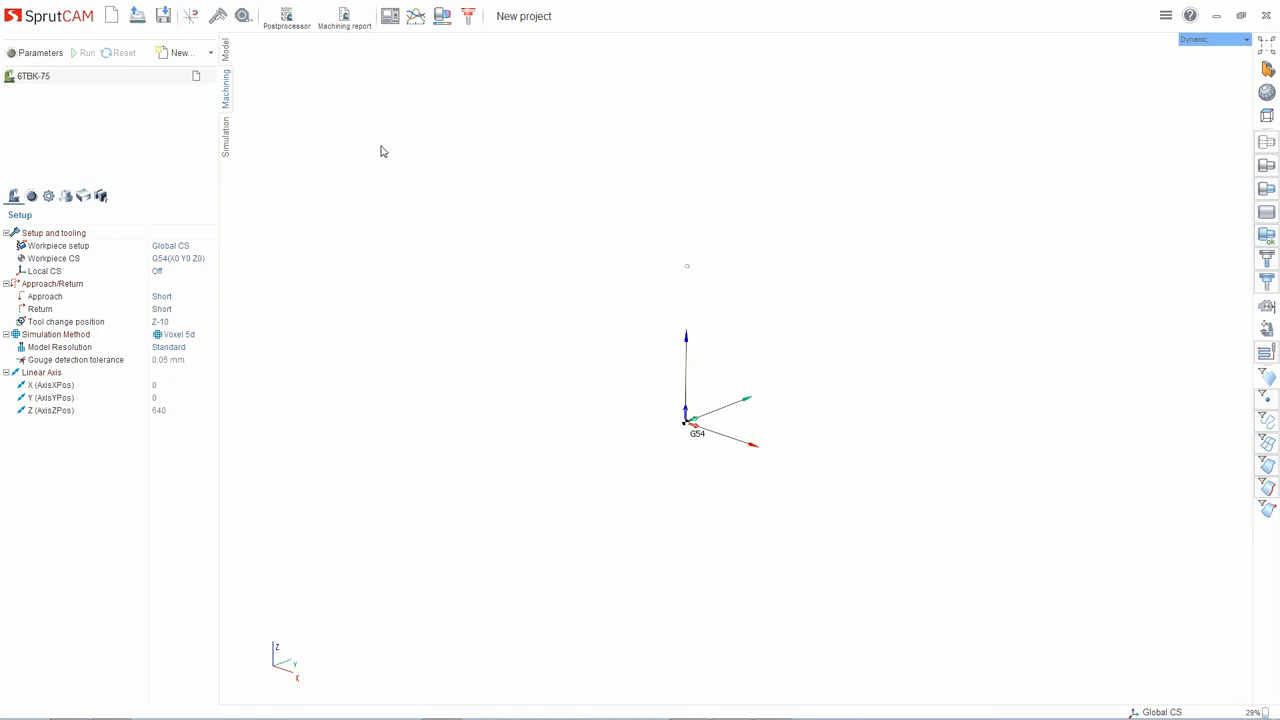
mouse_move(1176, 250)
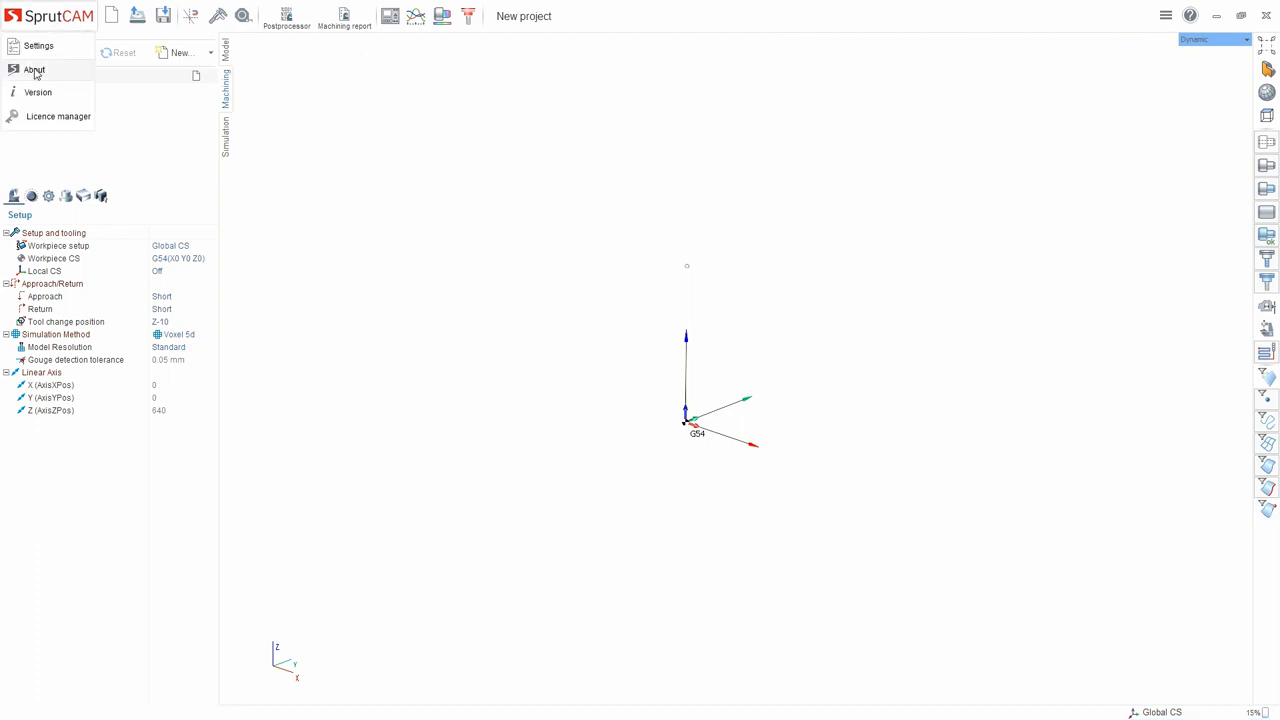
mouse_move(48, 92)
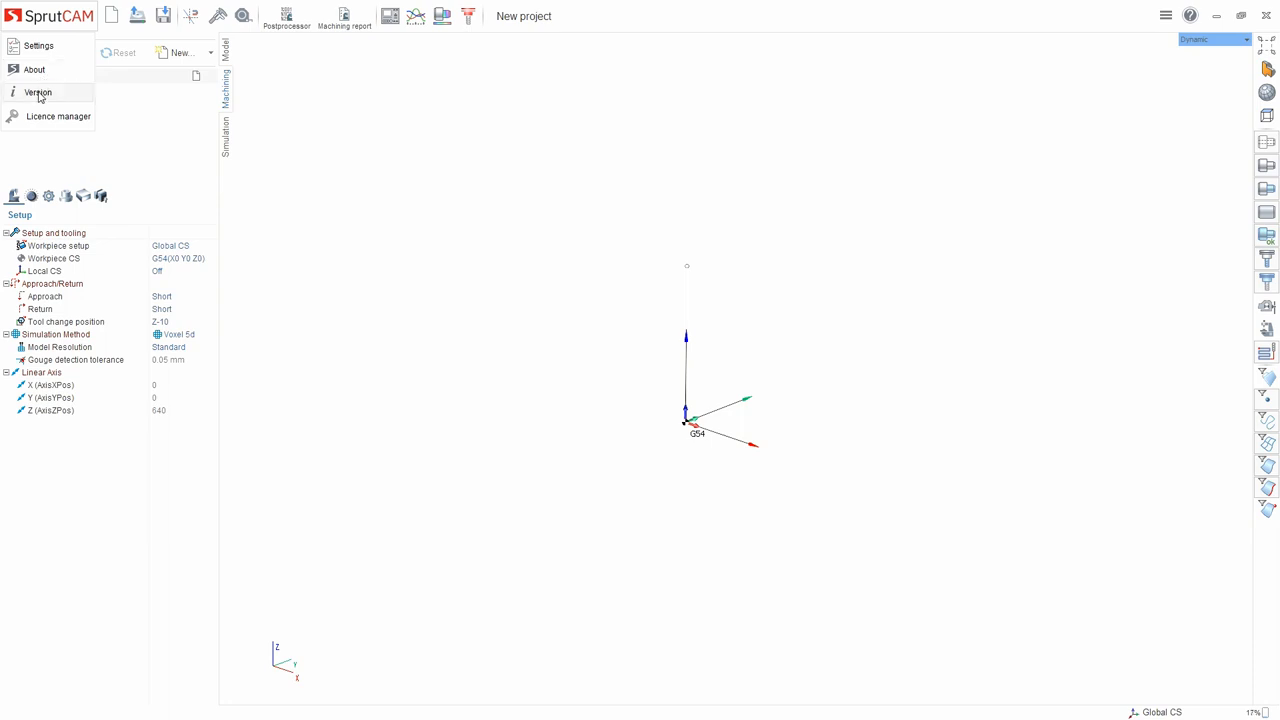
Check the licence status in Licence manager, close it, and reopen the SprutCAM menu.
click(60, 116)
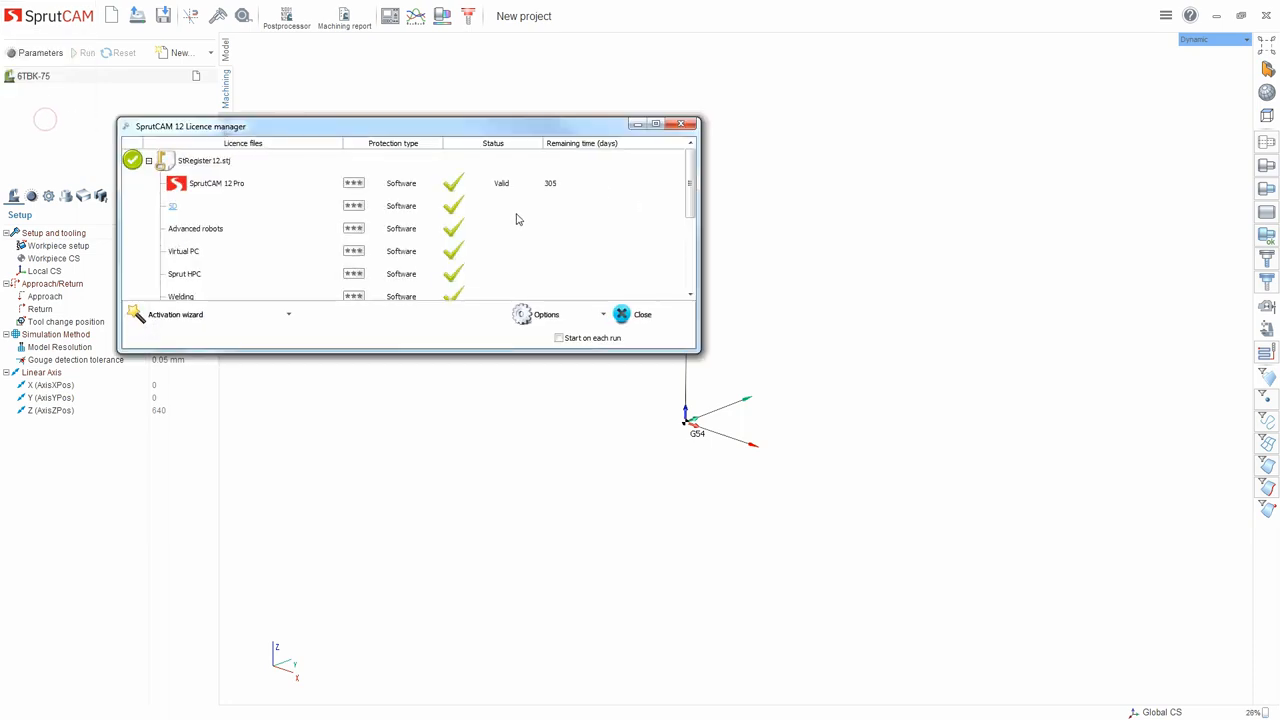
click(620, 314)
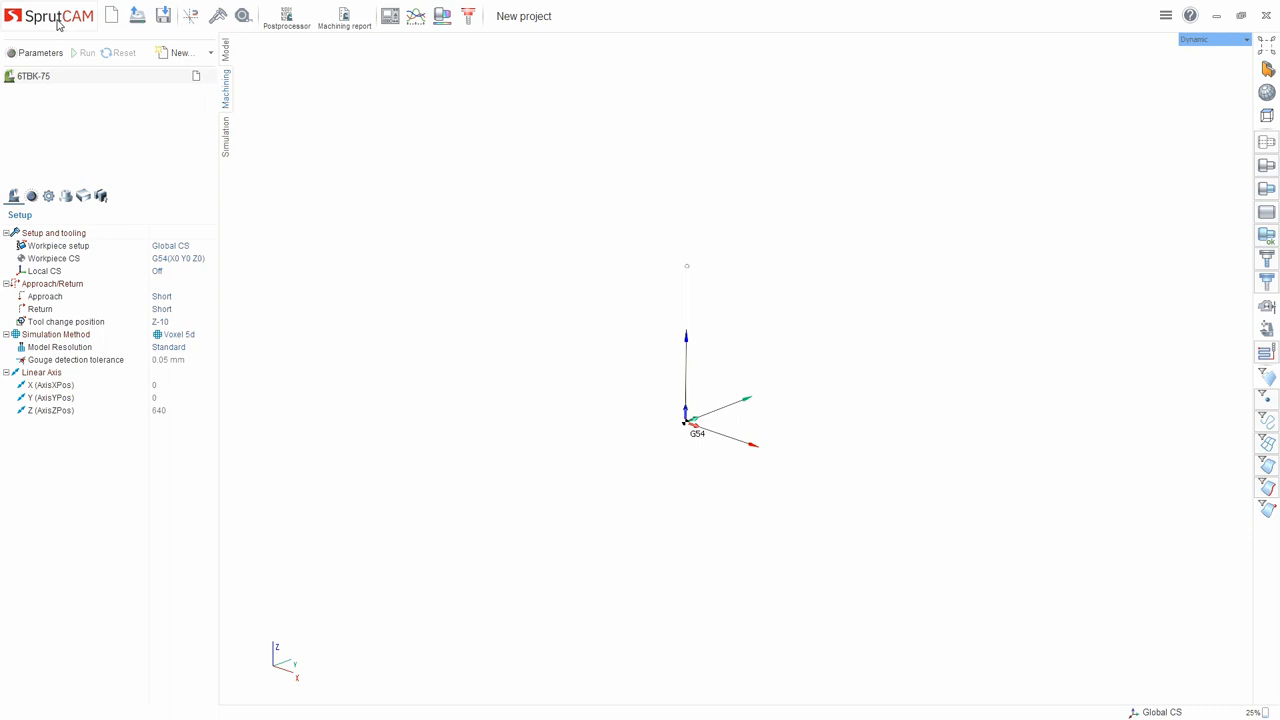
click(12, 18)
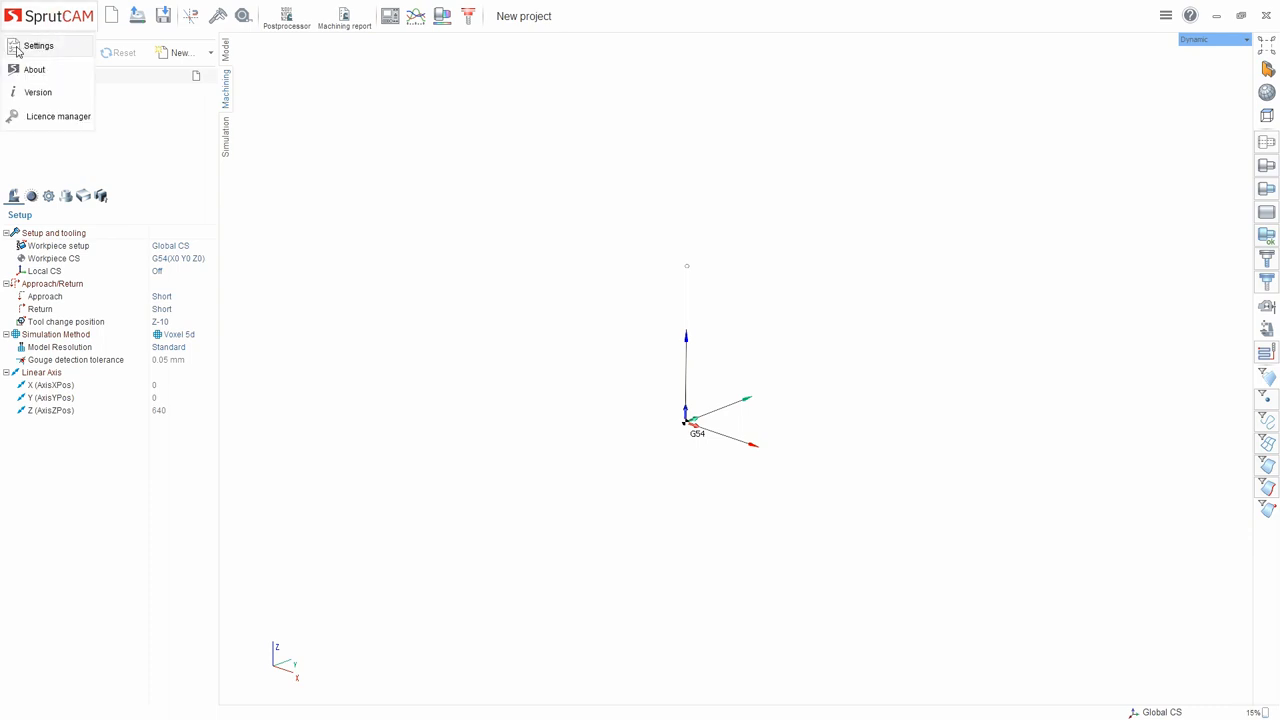
Browse System setup from the folder paths through the Visualization and Colors pages.
click(40, 46)
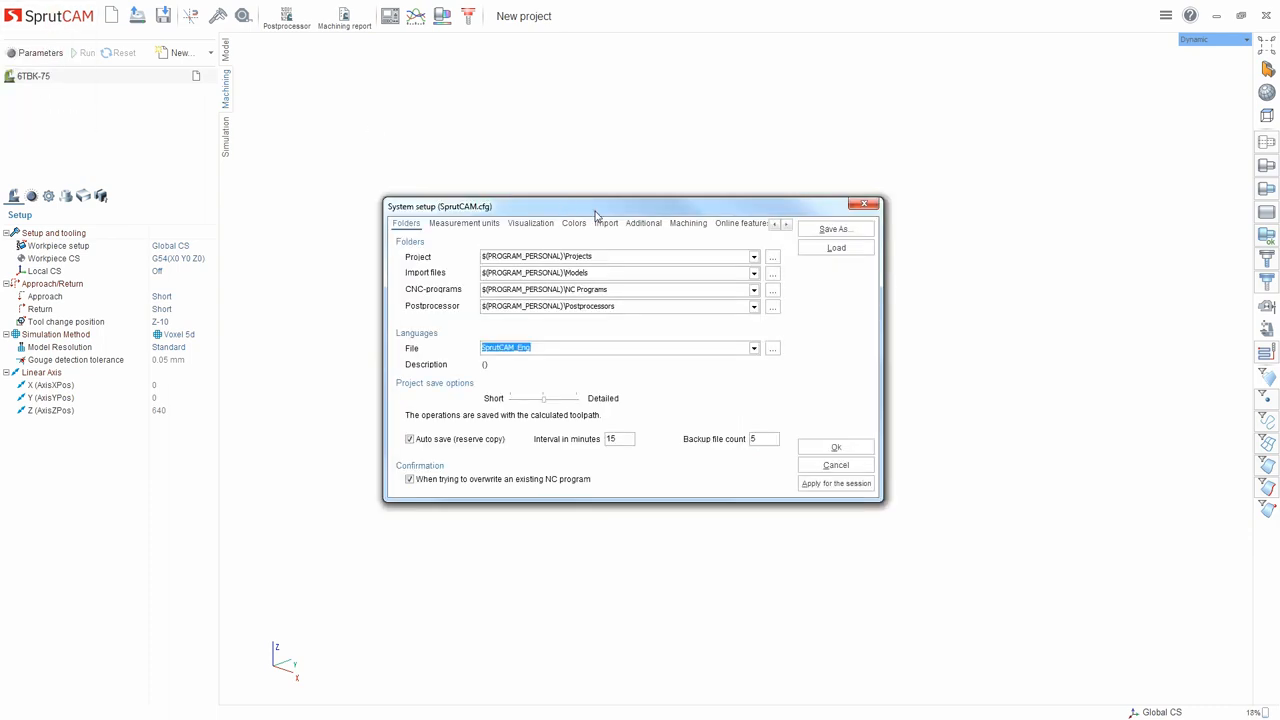
drag(596, 206, 578, 200)
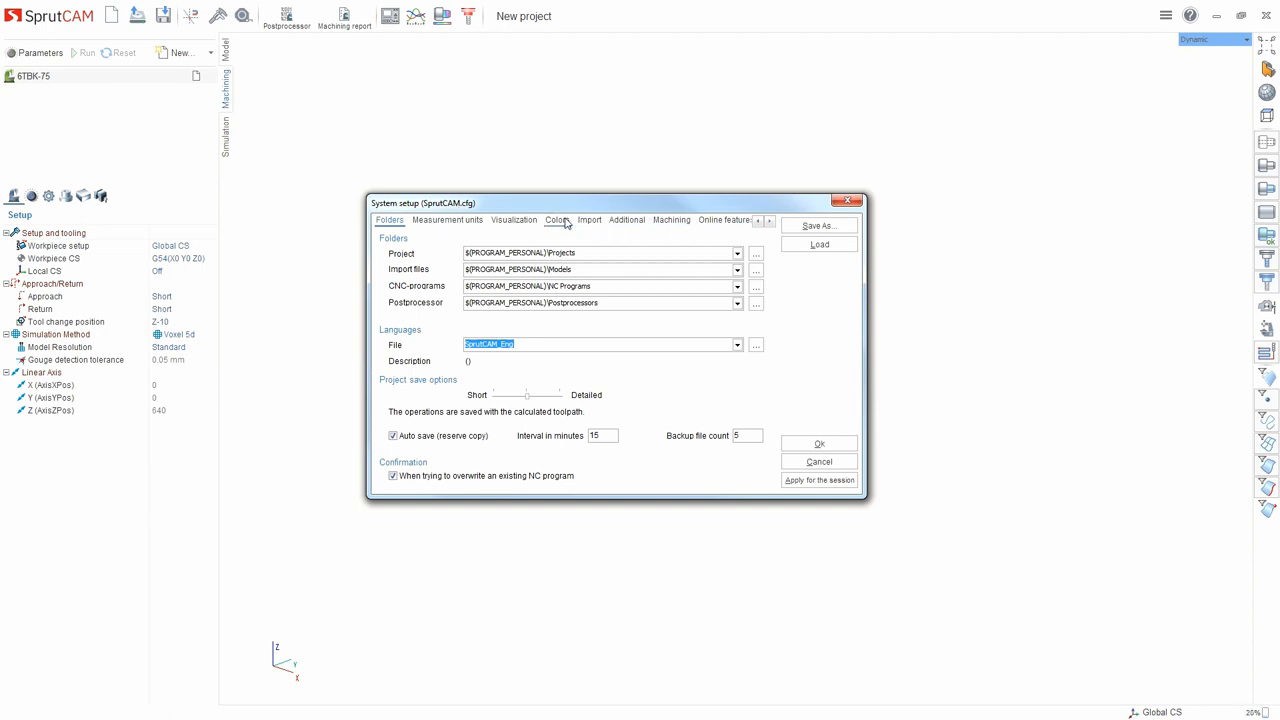
mouse_move(400, 252)
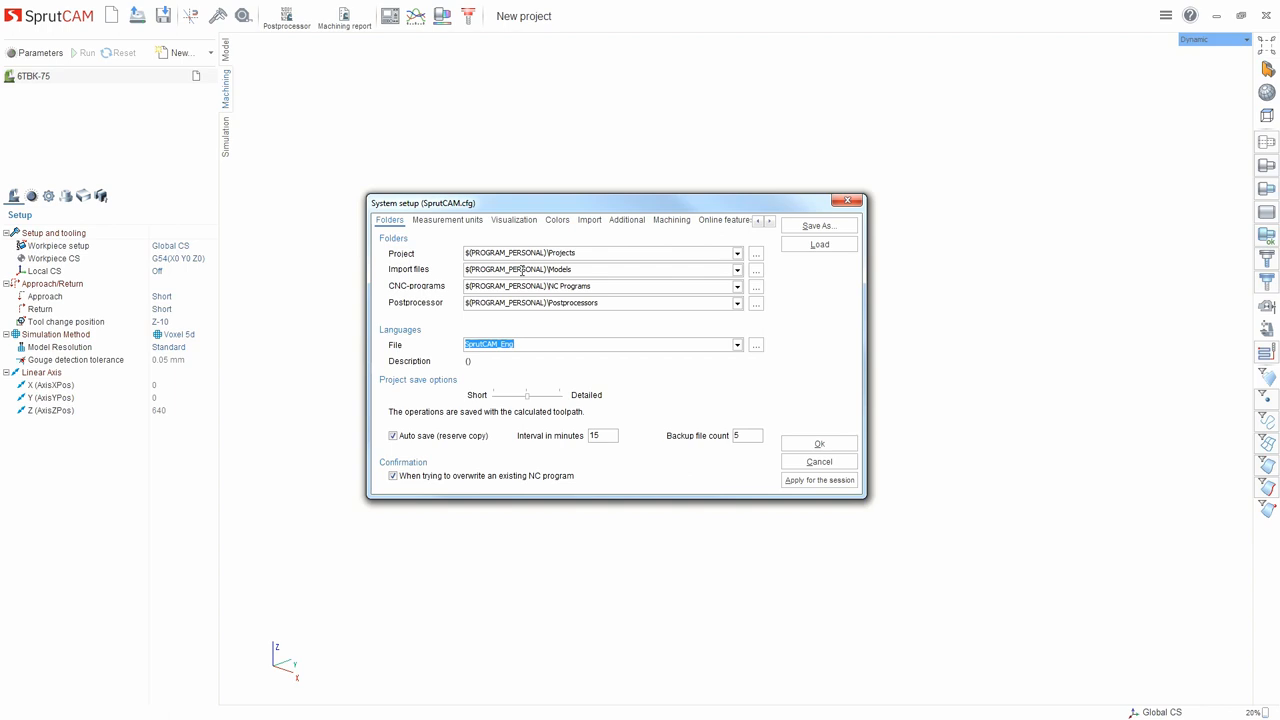
mouse_move(640, 268)
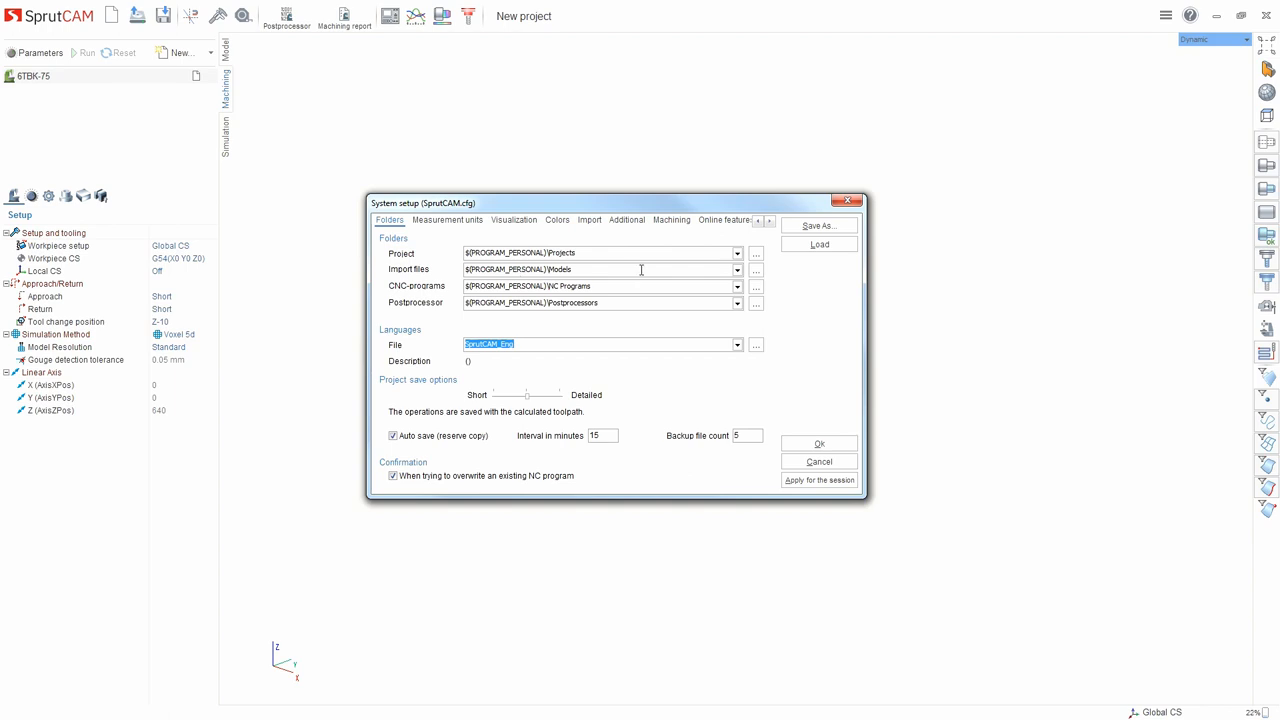
mouse_move(388, 292)
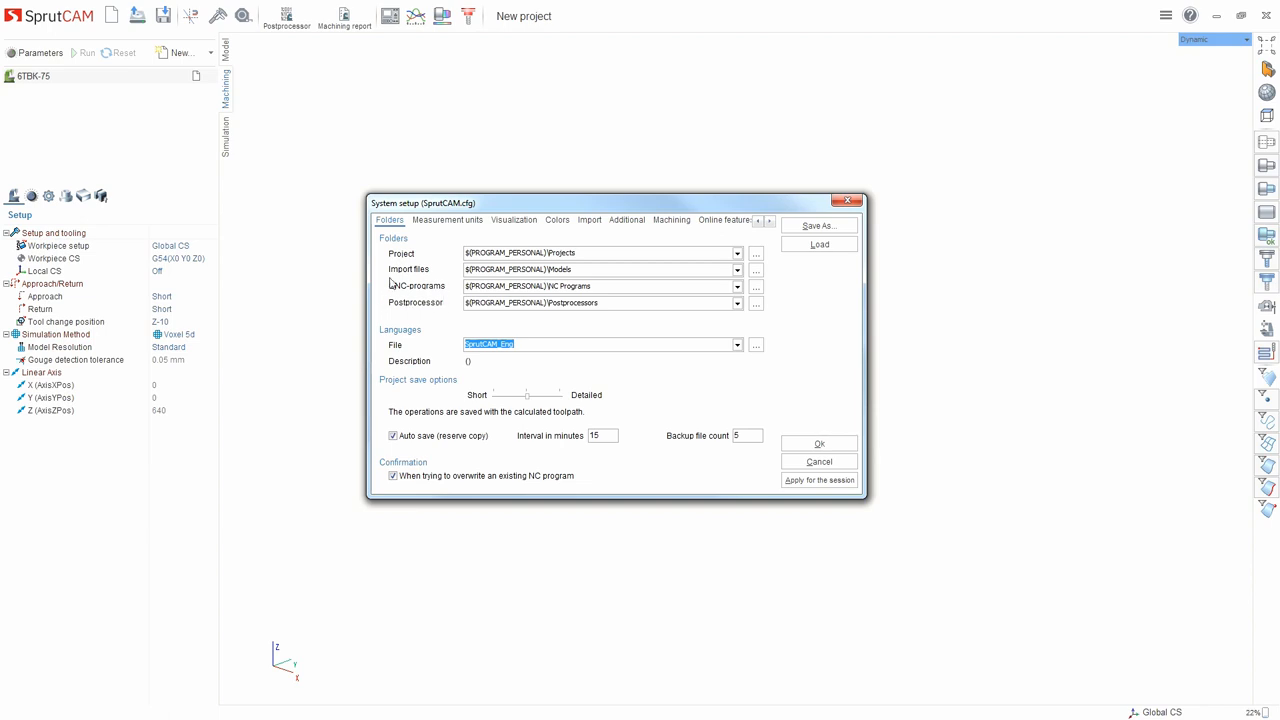
mouse_move(420, 284)
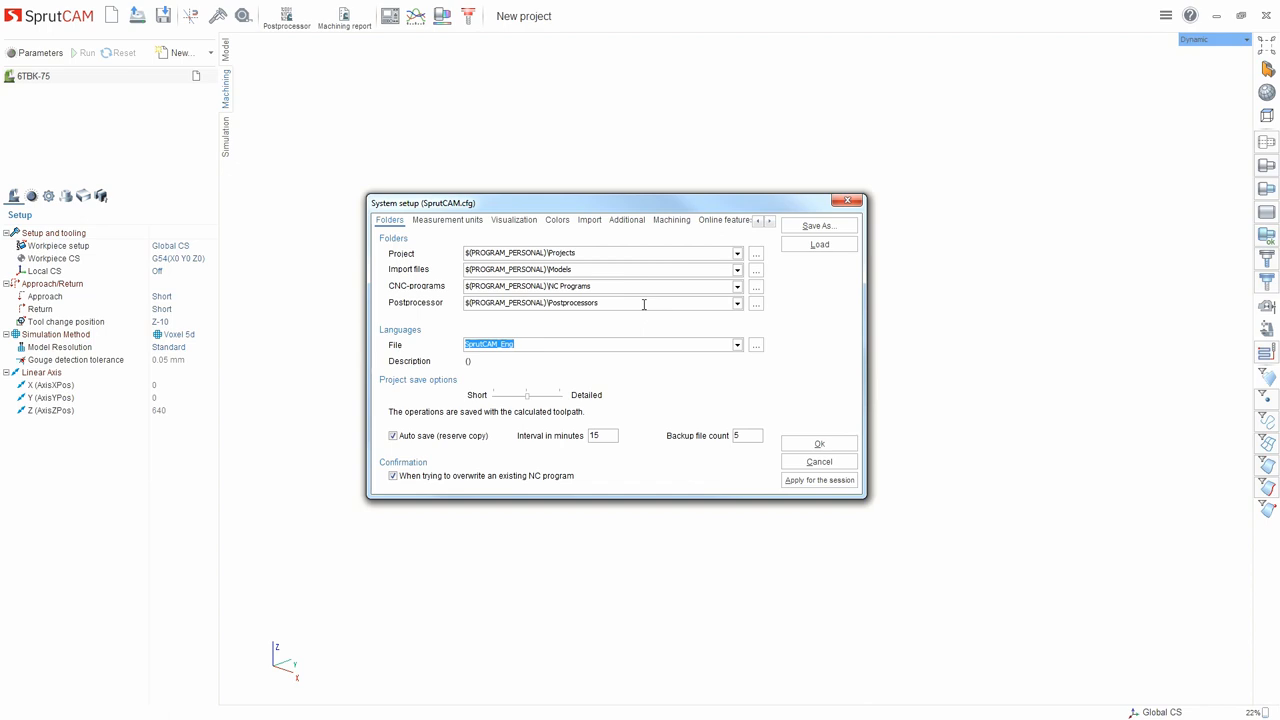
click(512, 218)
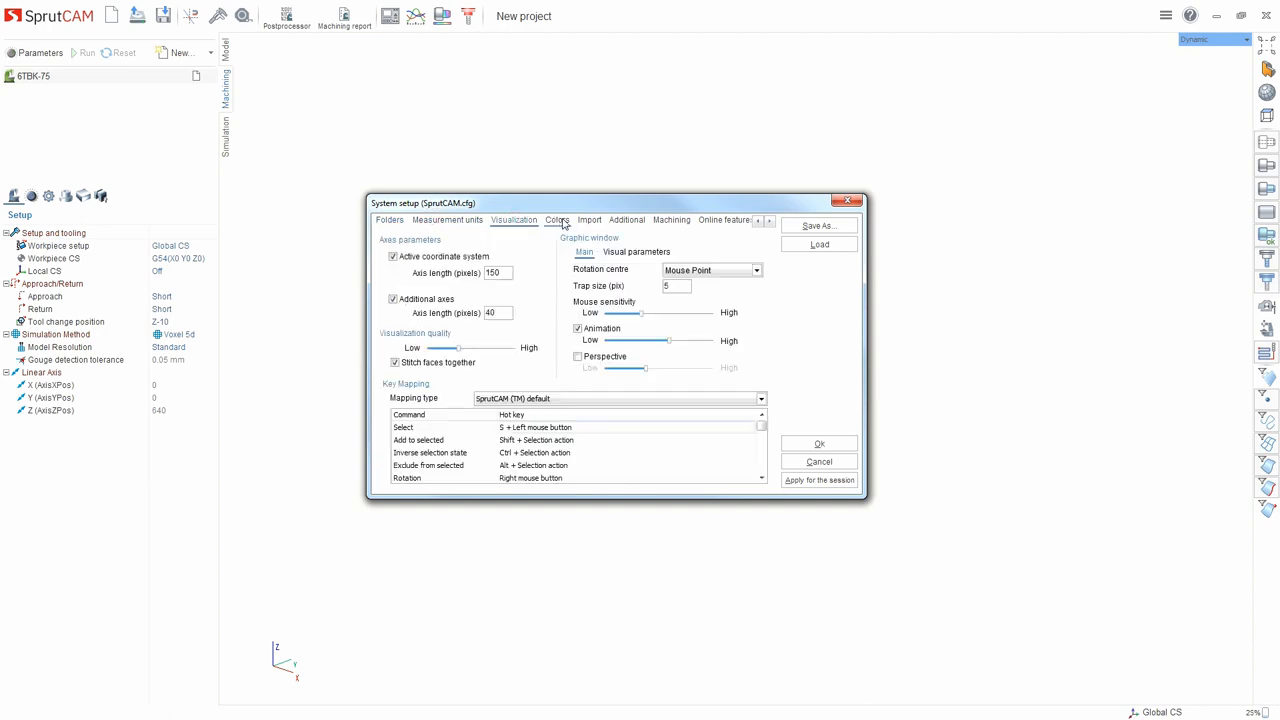
click(556, 220)
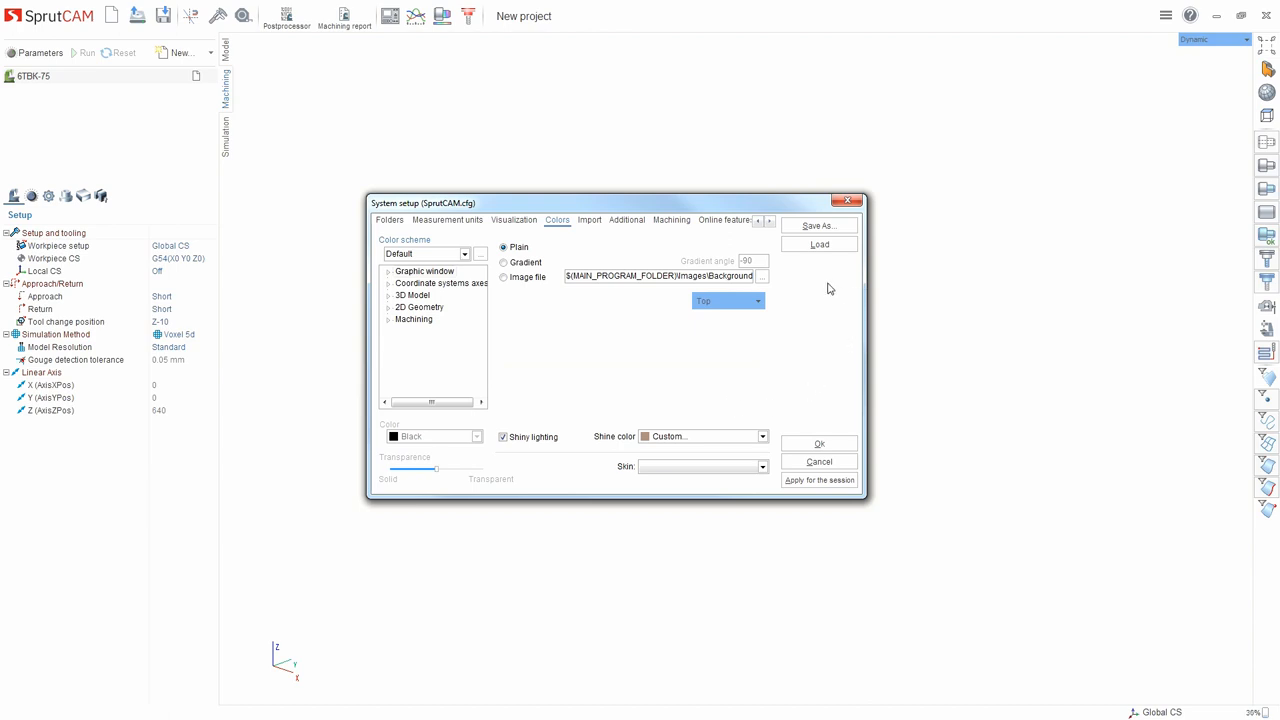
mouse_move(554, 206)
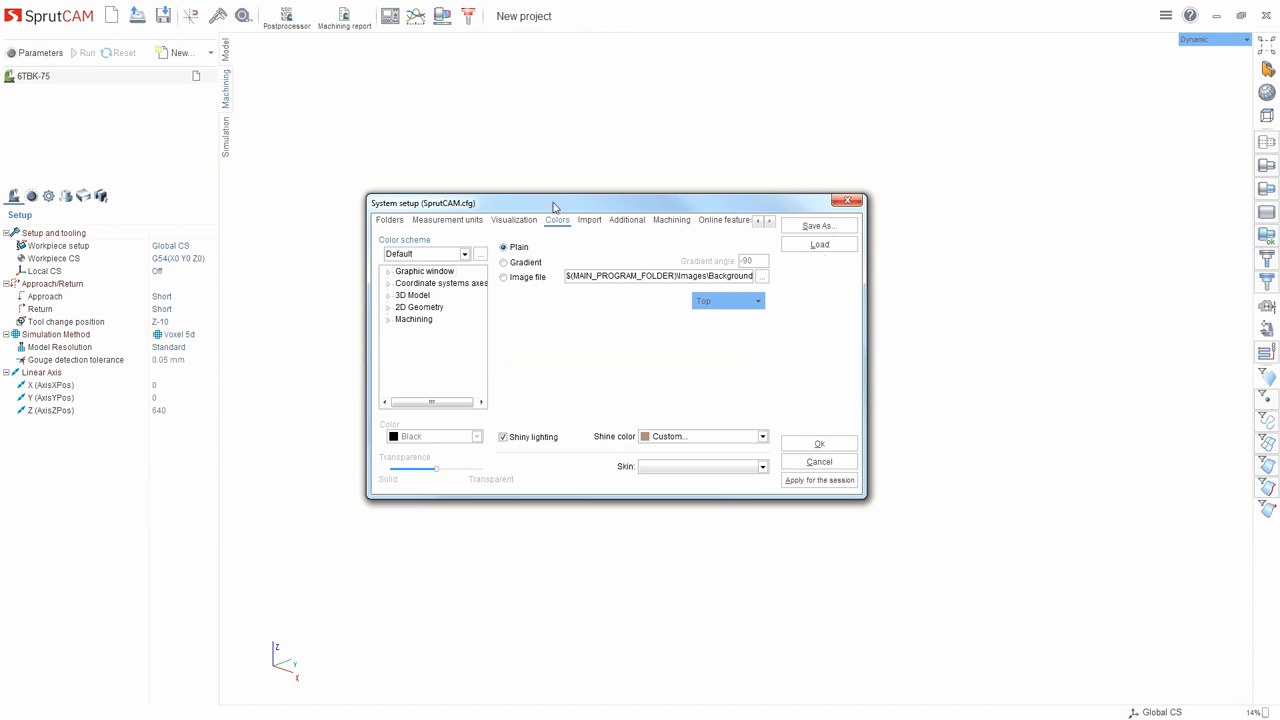
mouse_move(848, 204)
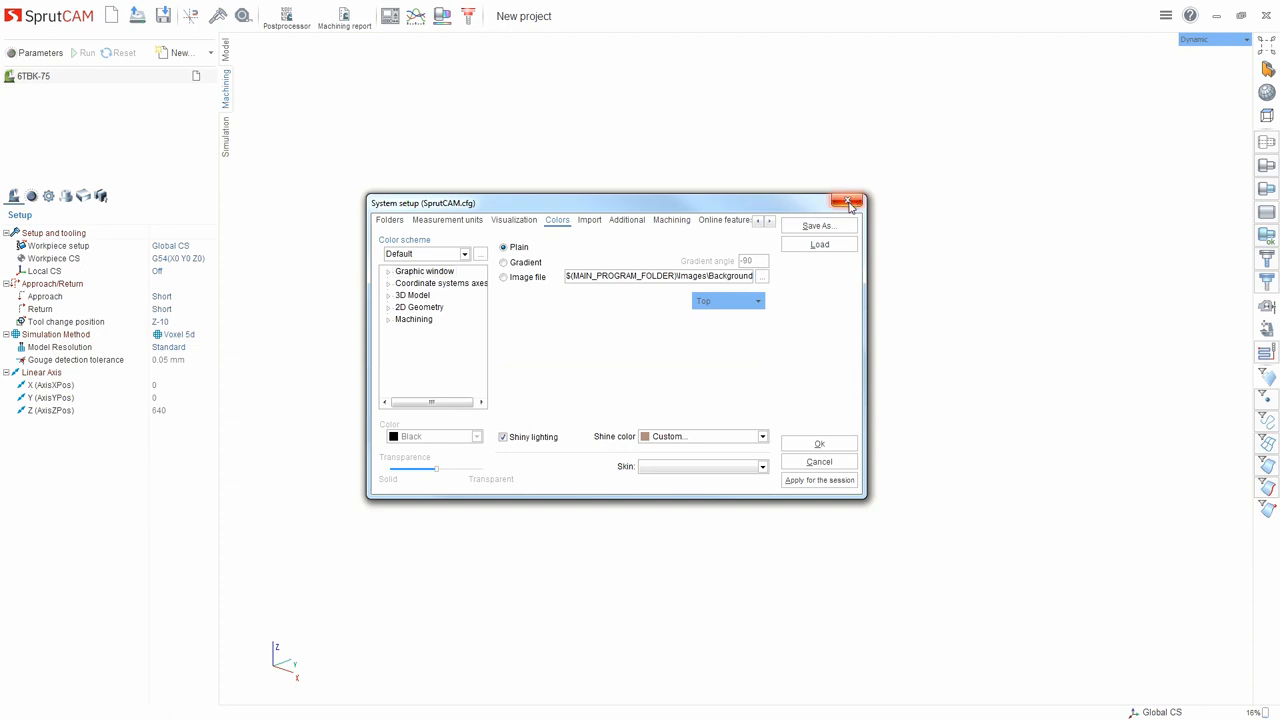
Close System setup and explore the top toolbar buttons of the empty new project.
click(848, 202)
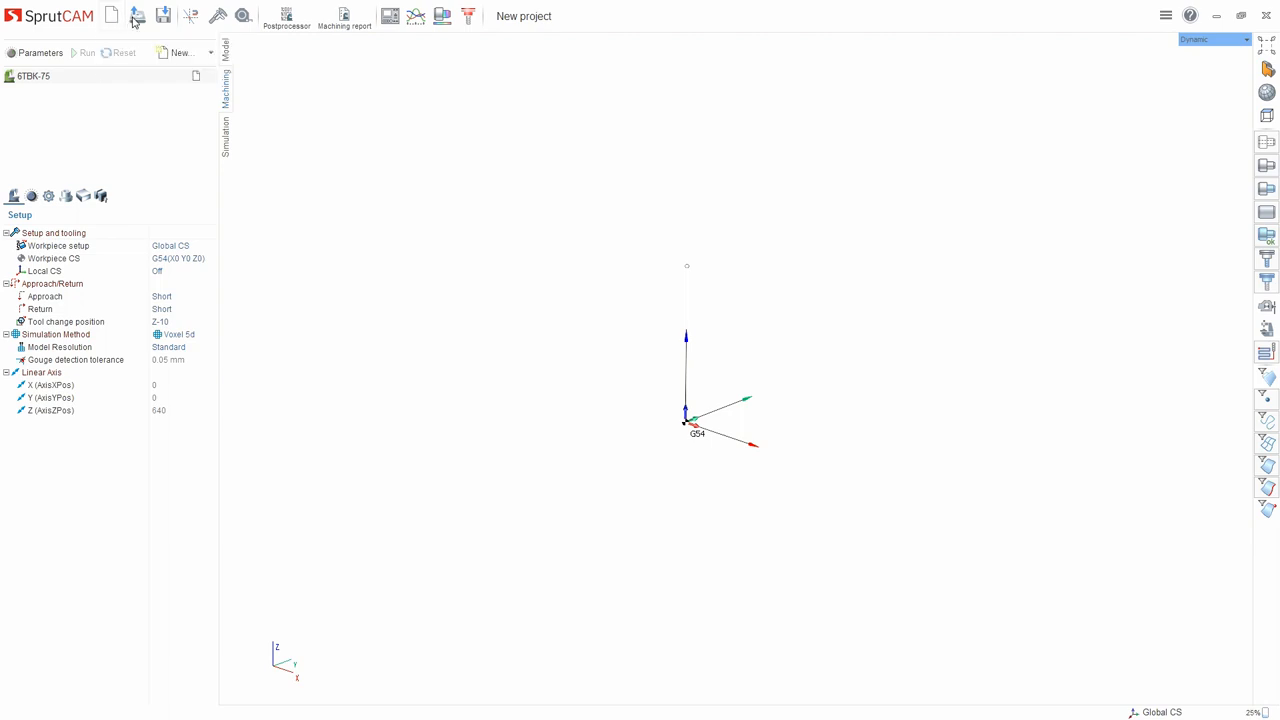
click(164, 16)
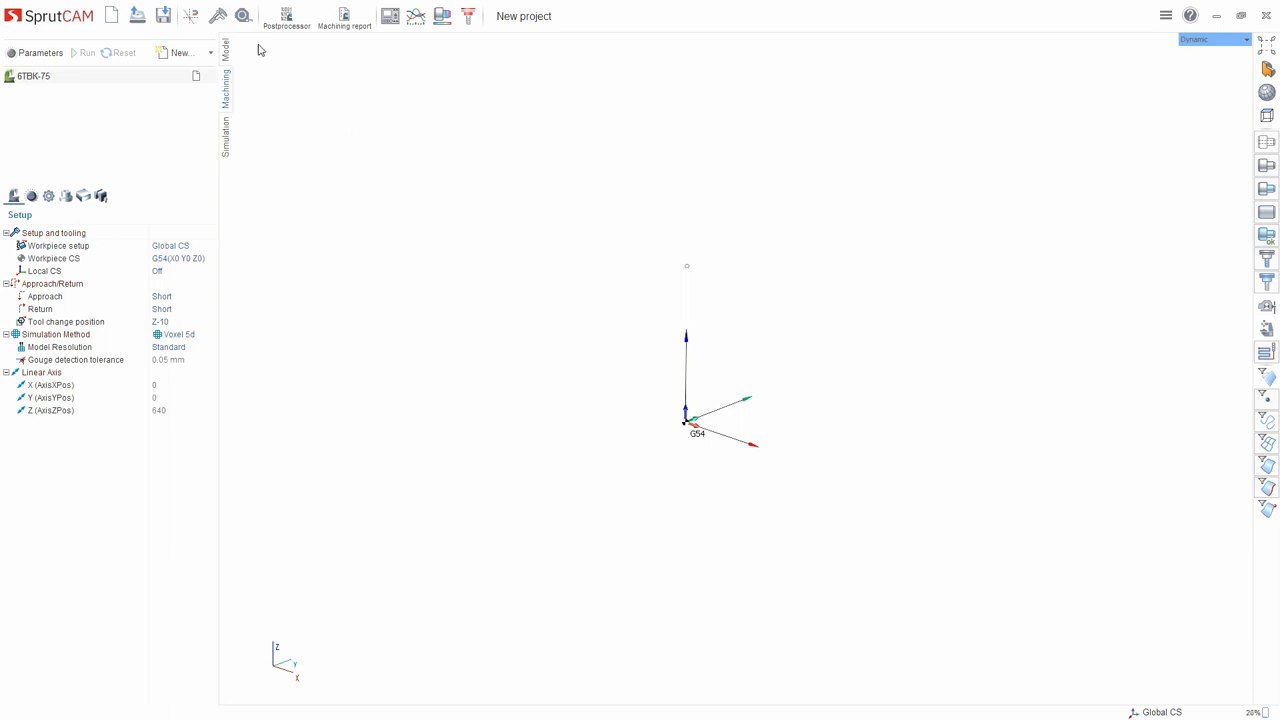
mouse_move(214, 22)
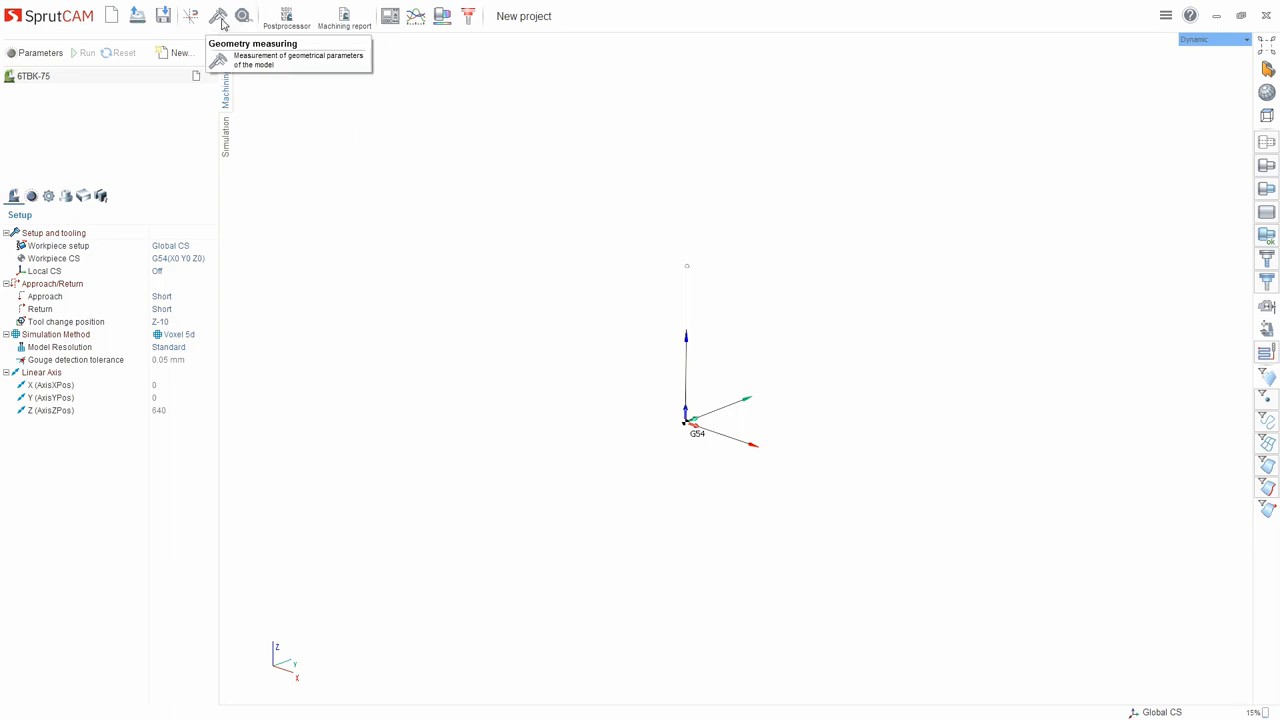
mouse_move(372, 122)
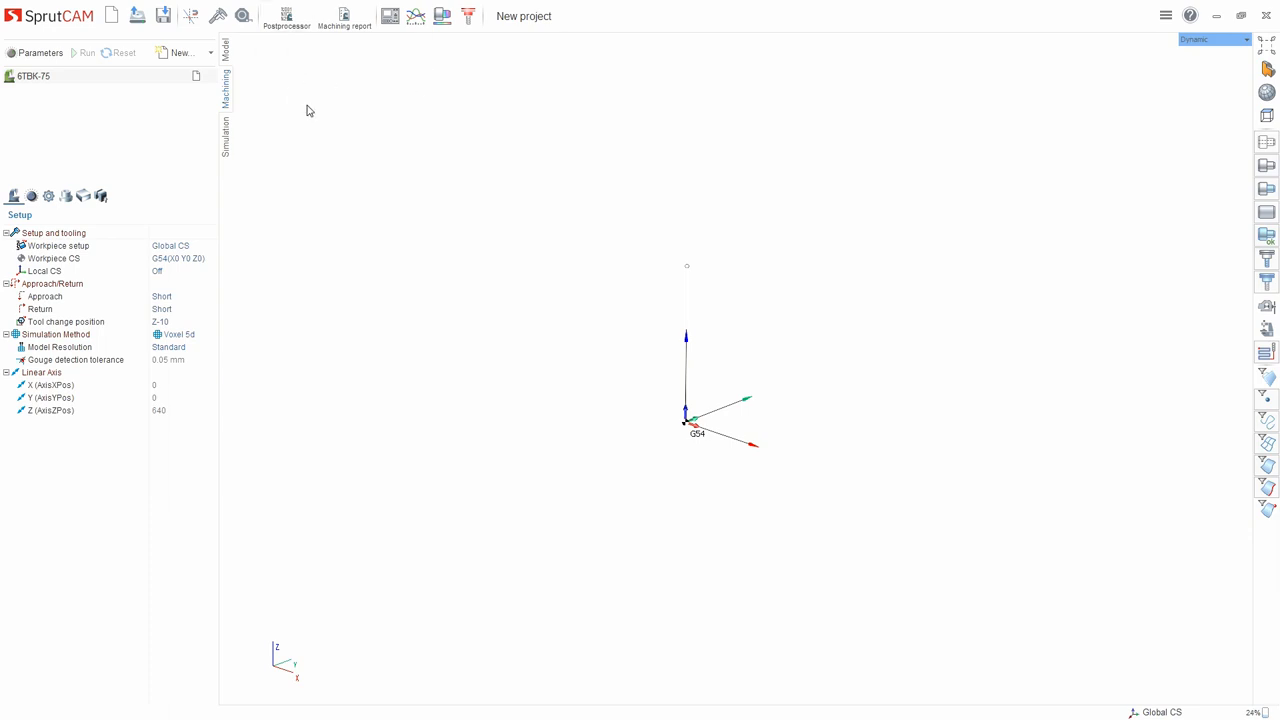
click(348, 12)
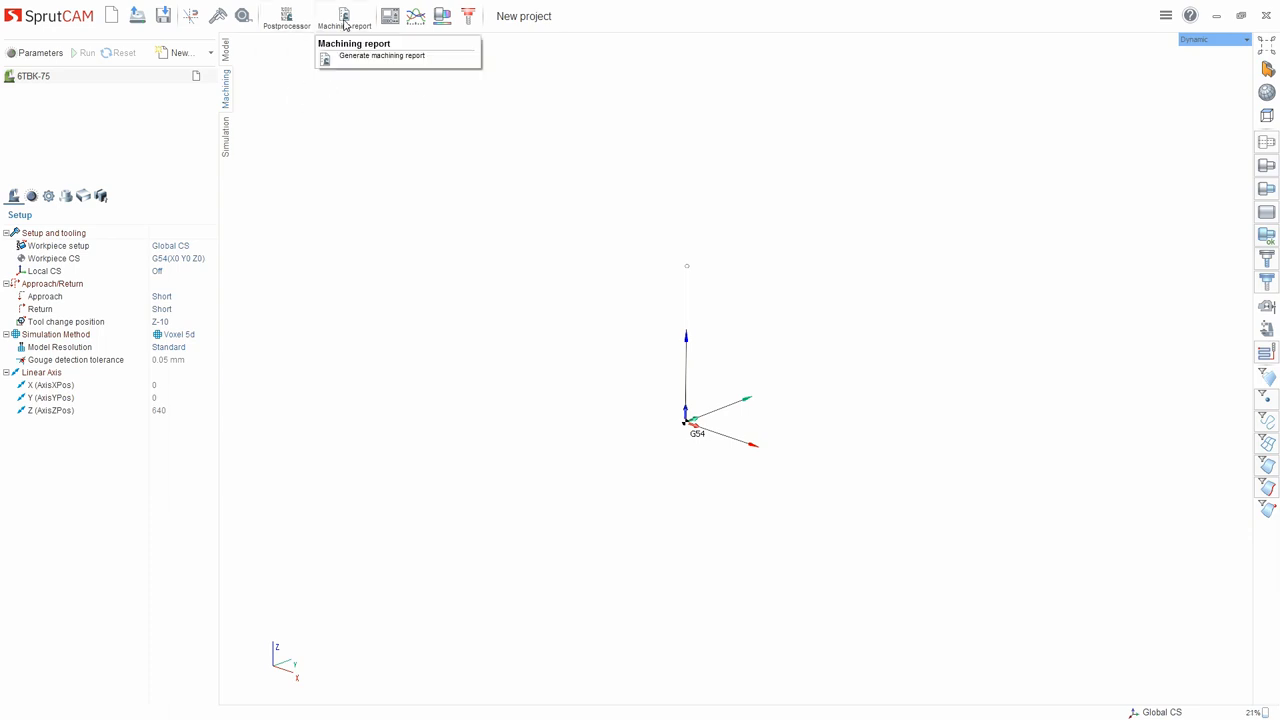
mouse_move(416, 16)
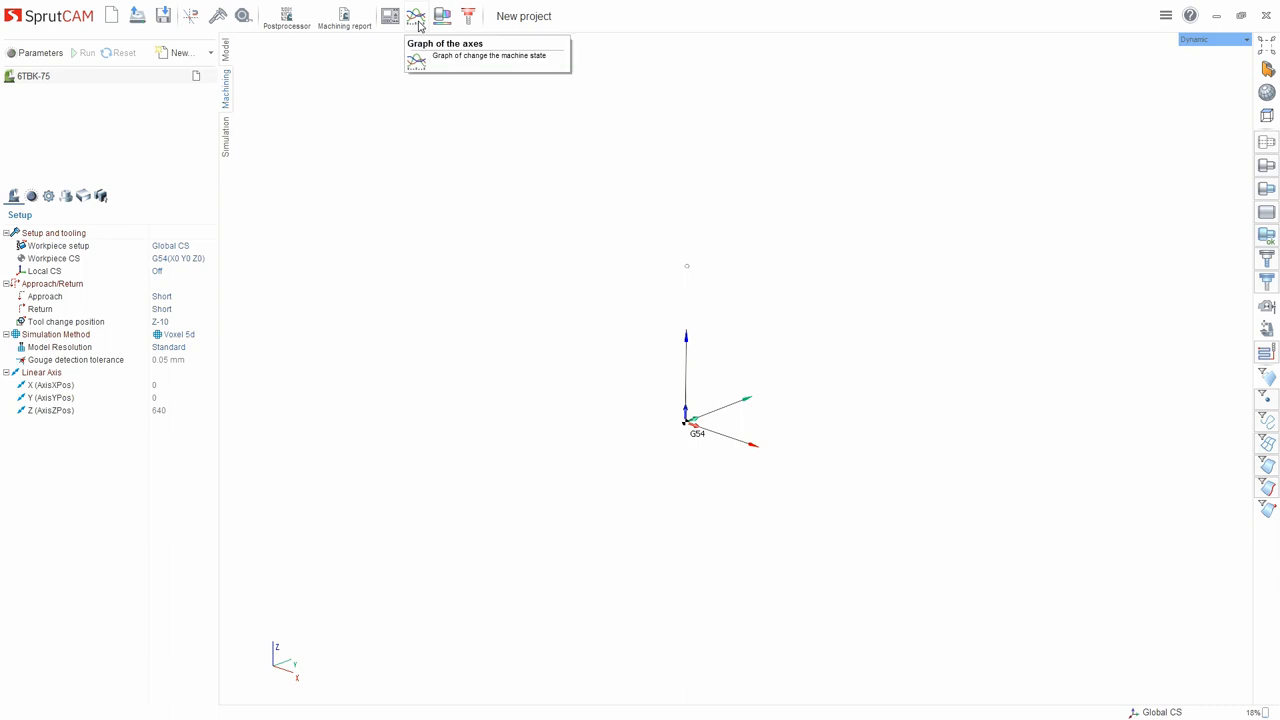
mouse_move(518, 136)
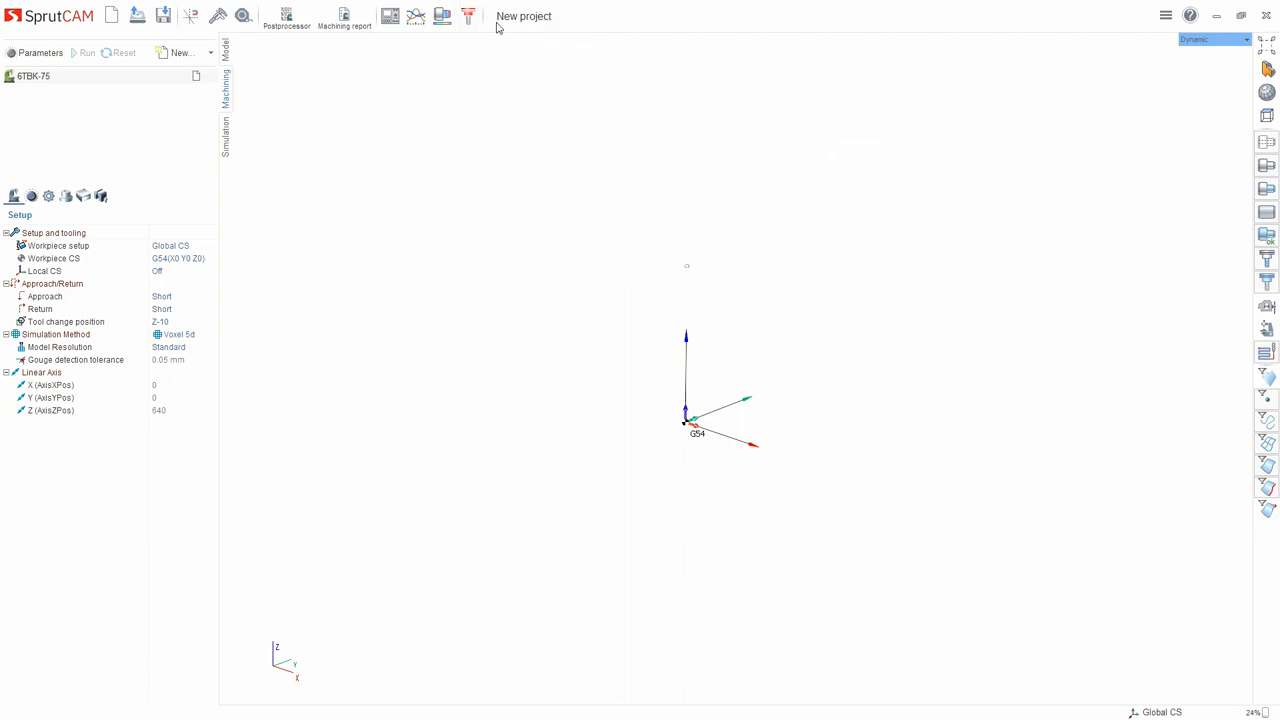
click(1164, 16)
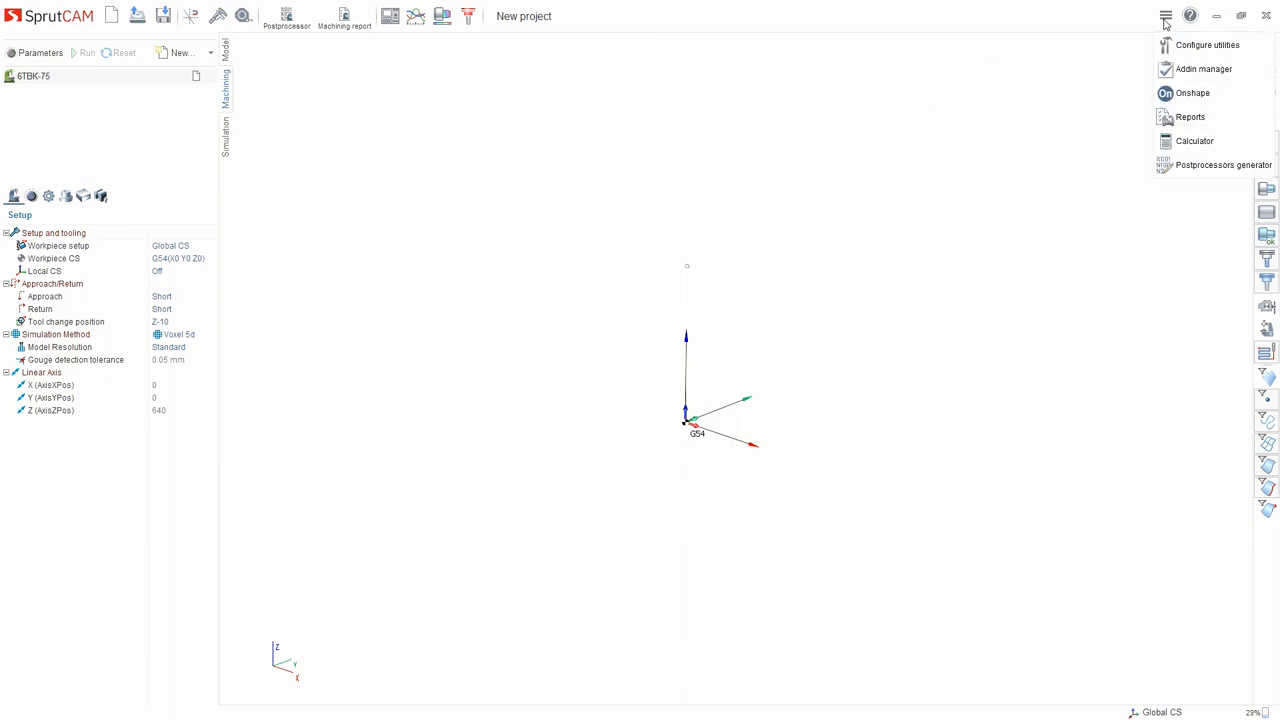
mouse_move(1246, 68)
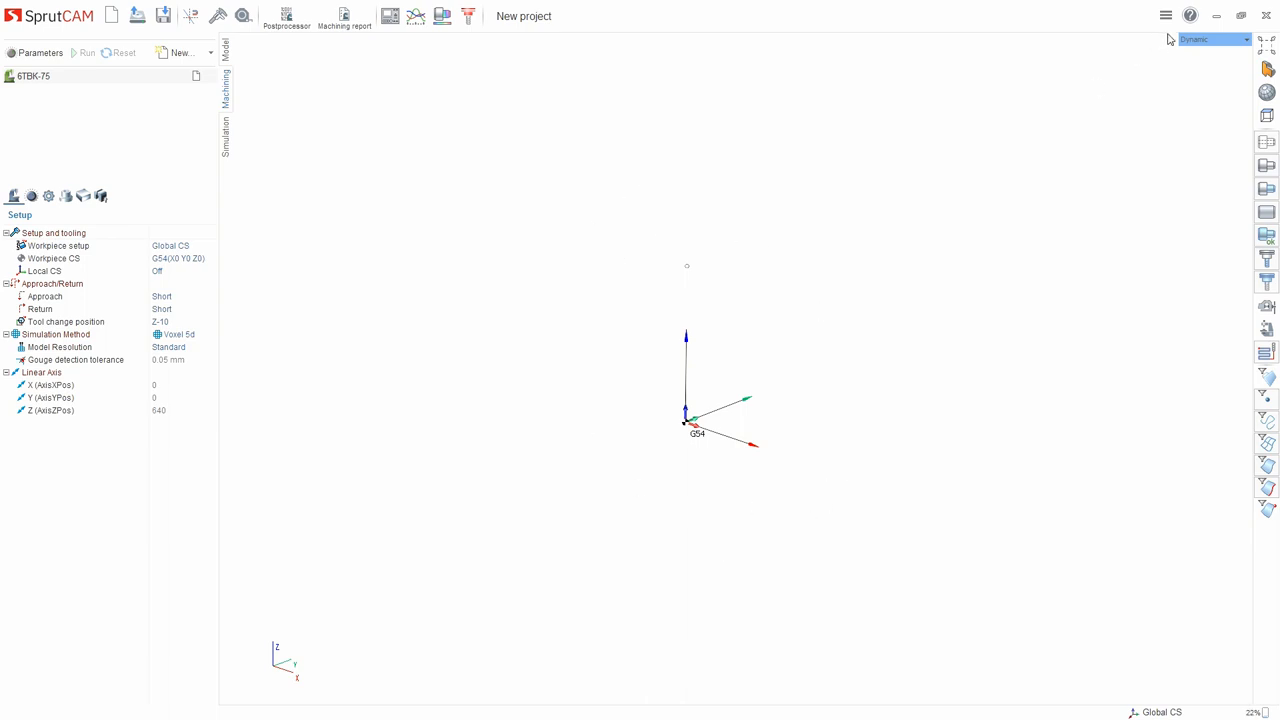
click(1164, 16)
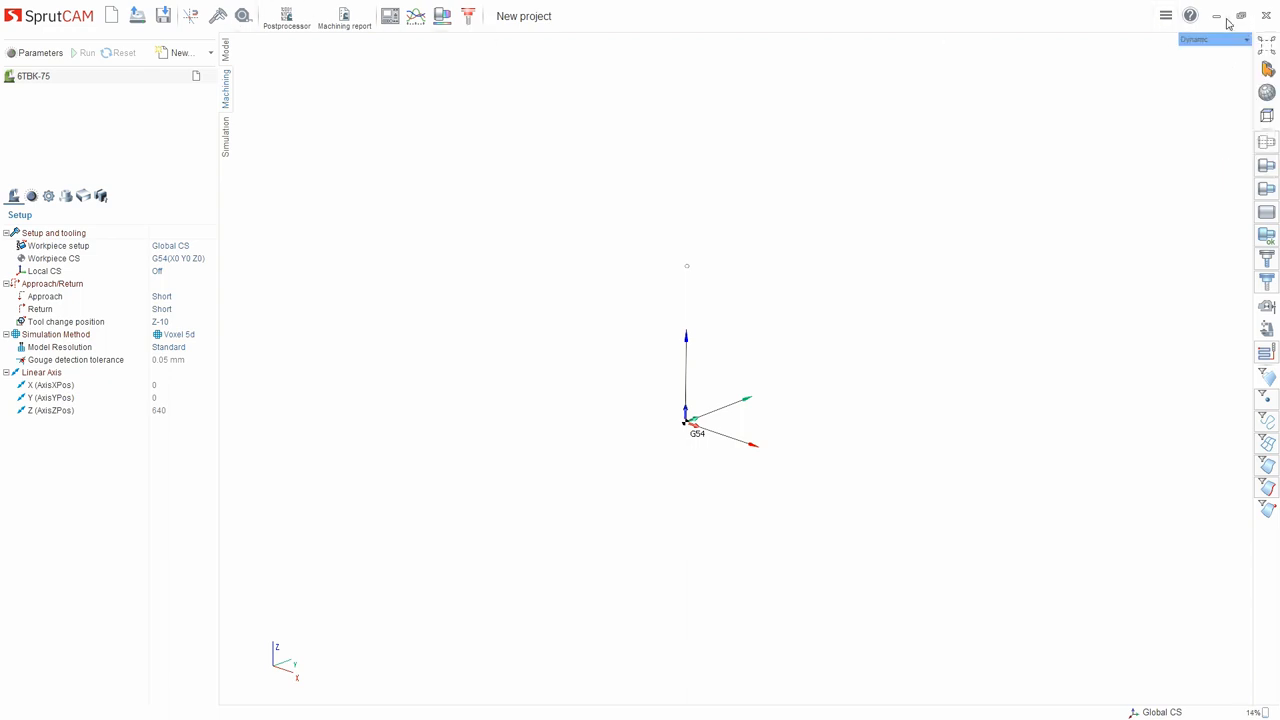
click(1164, 16)
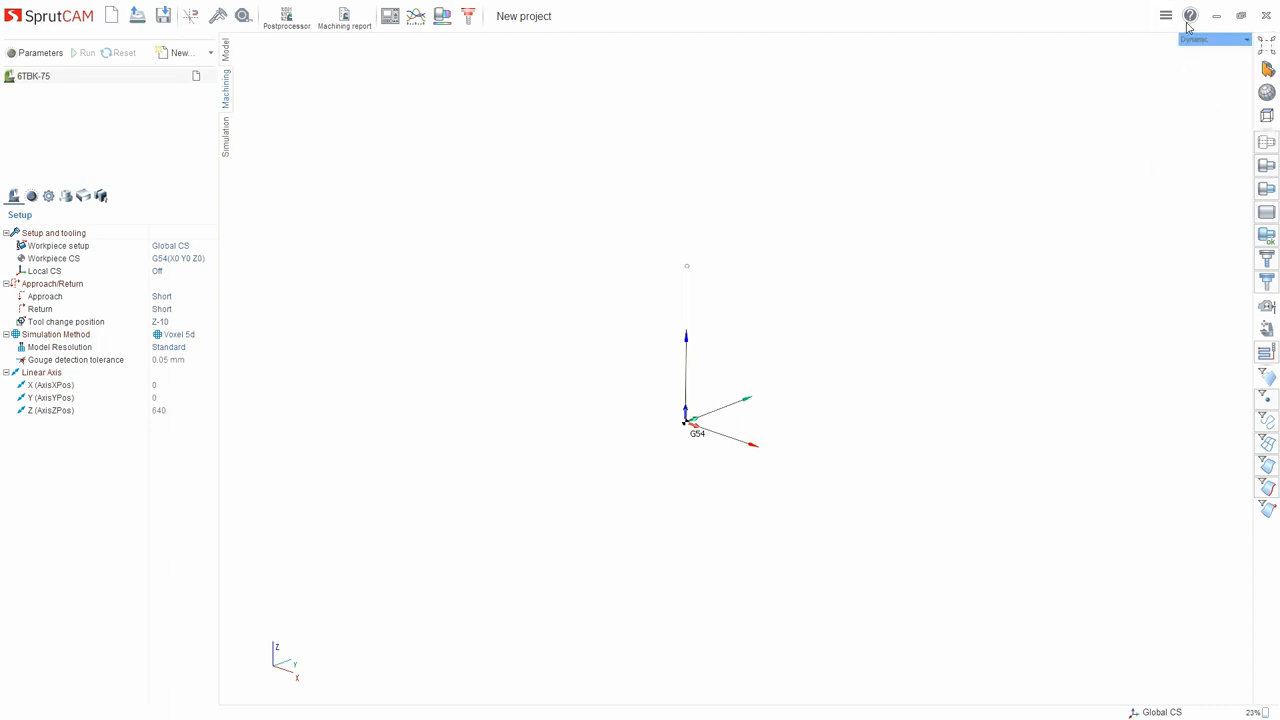
click(1188, 16)
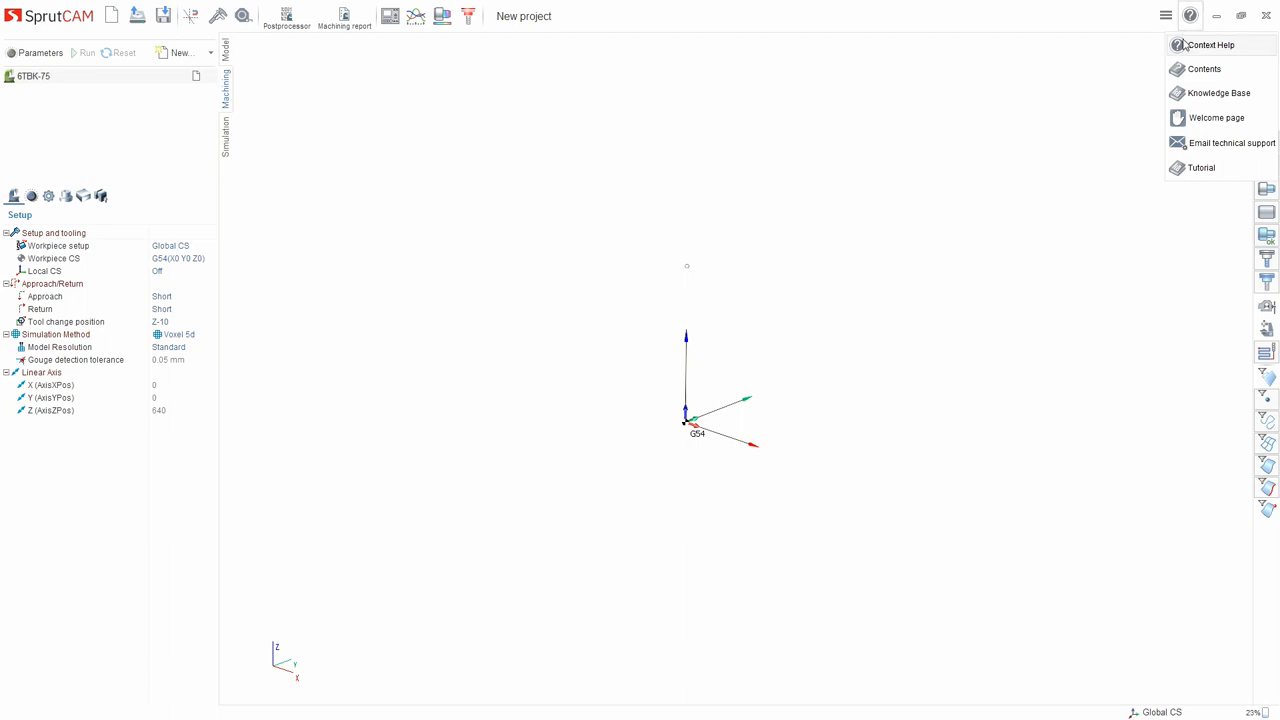
mouse_move(1206, 68)
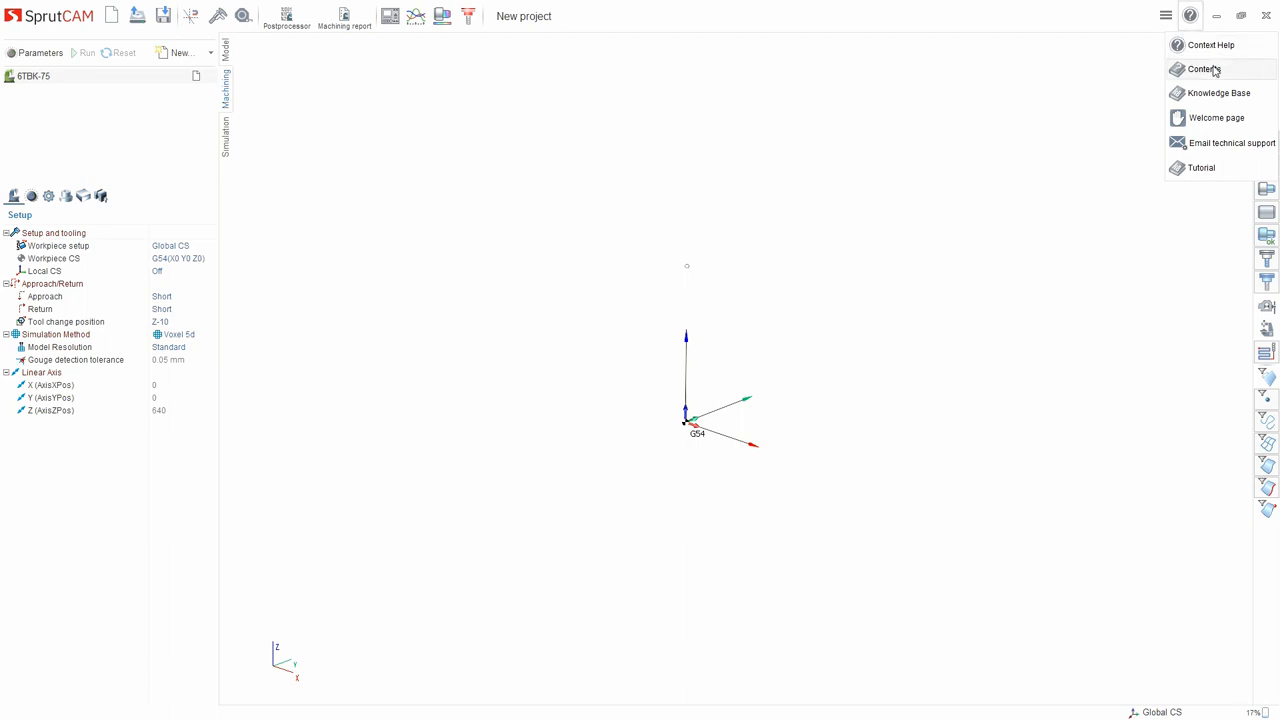
mouse_move(1216, 116)
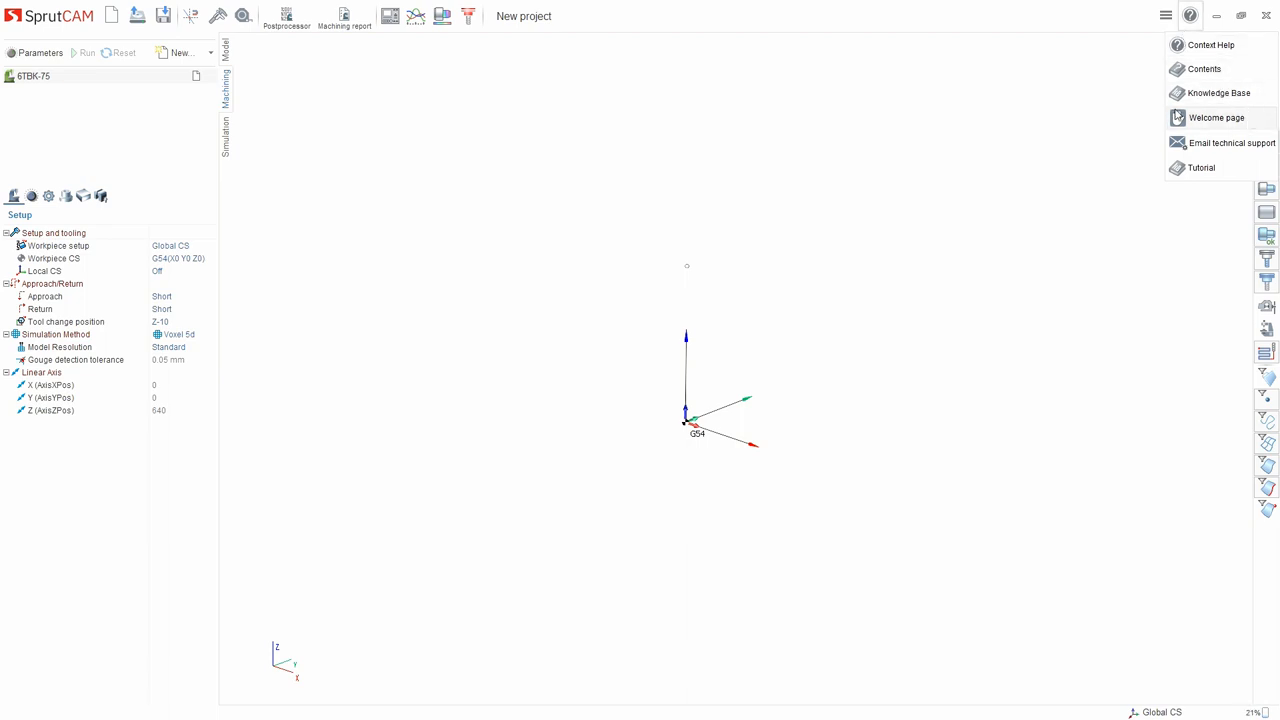
mouse_move(1228, 124)
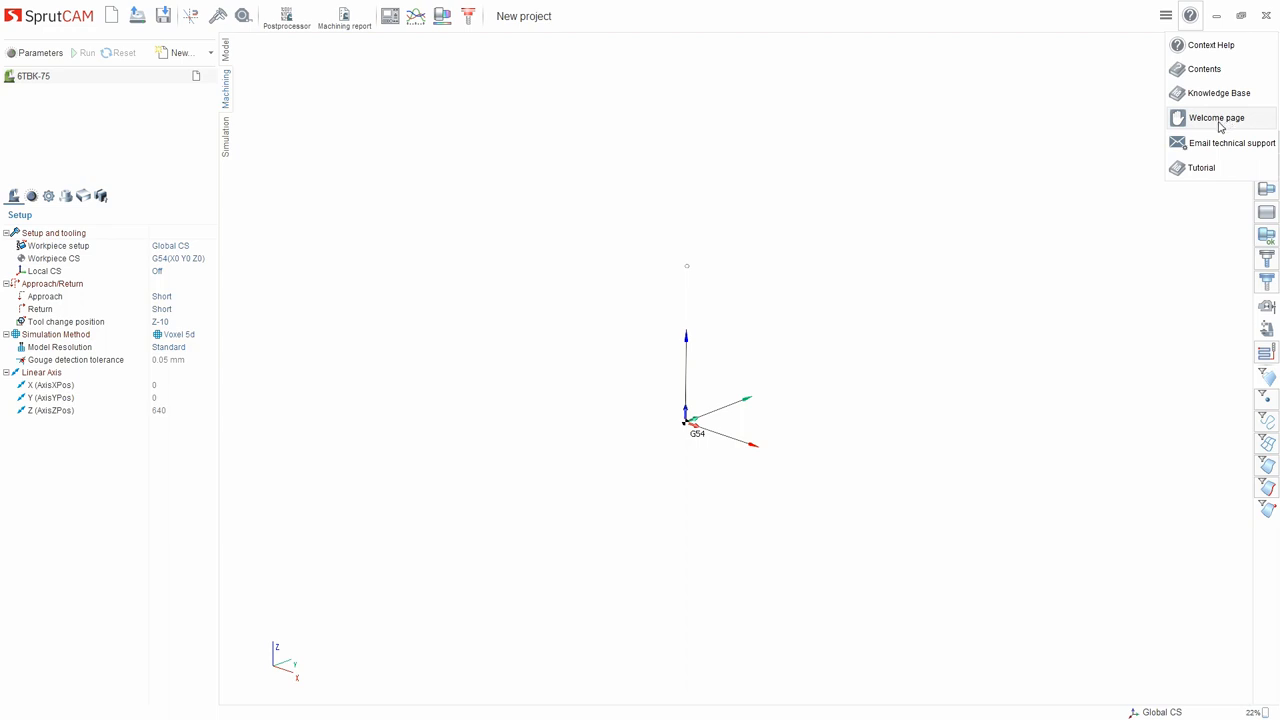
mouse_move(1232, 142)
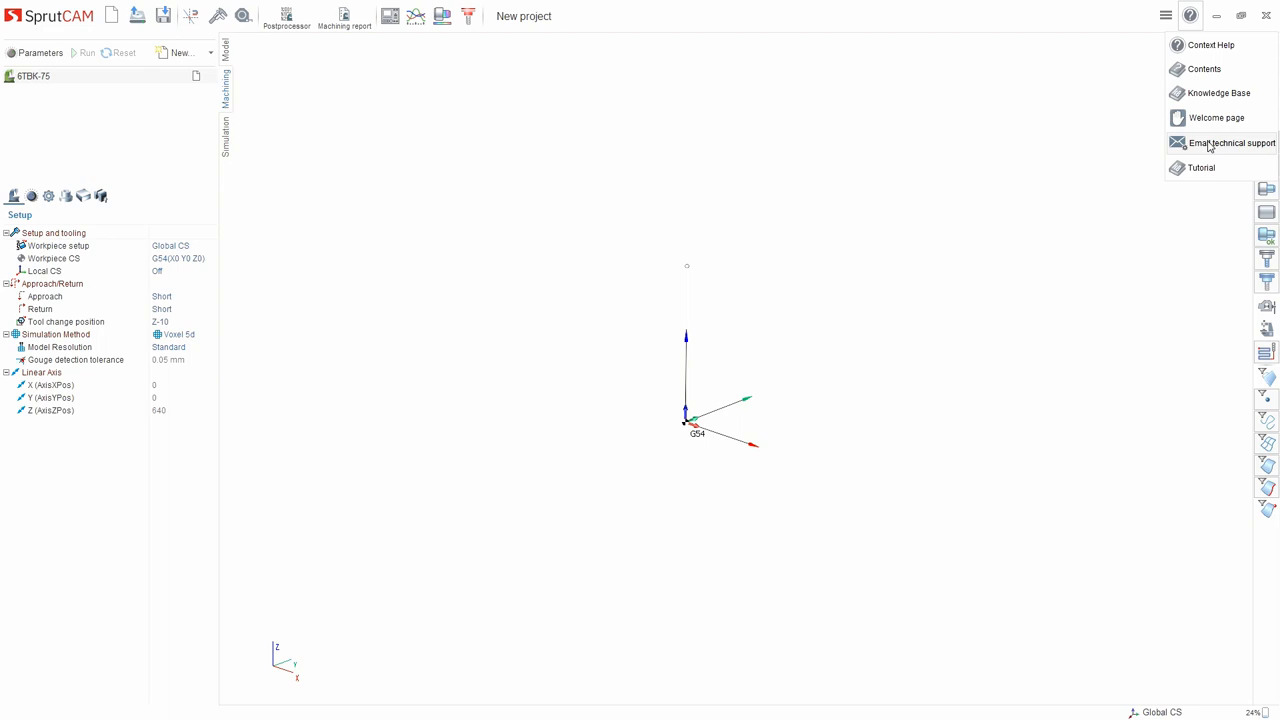
mouse_move(1200, 176)
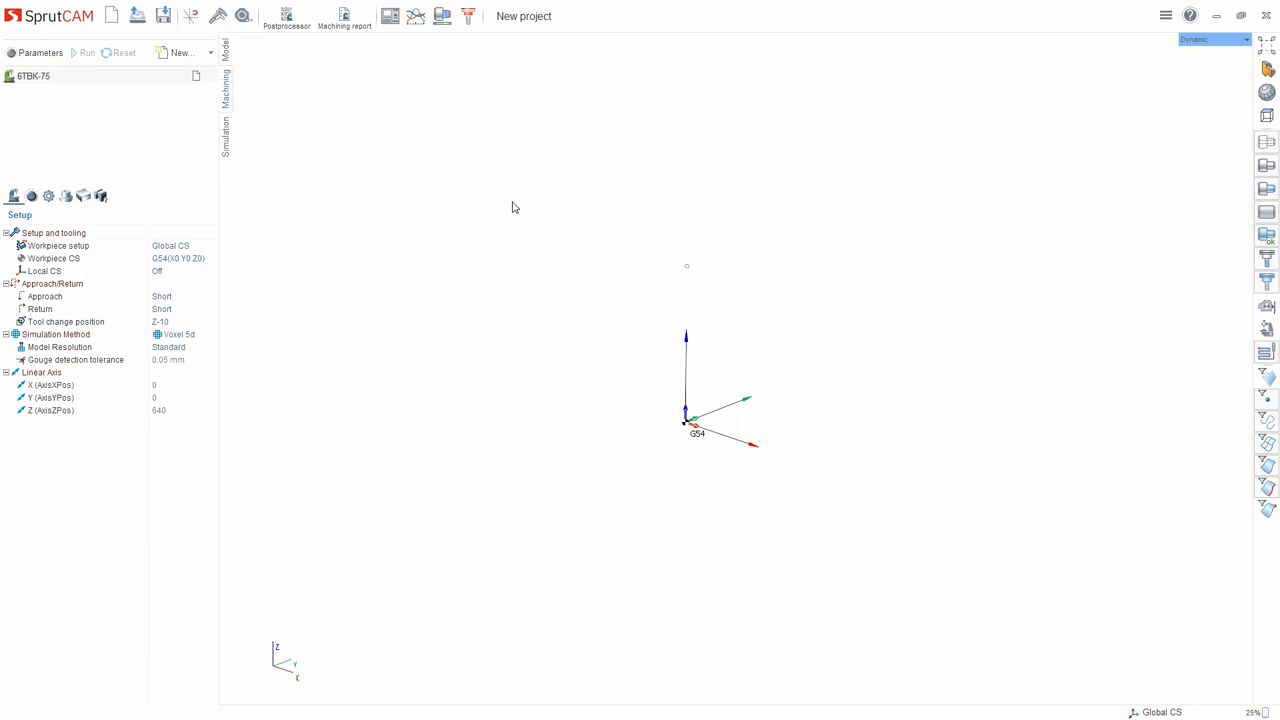
mouse_move(1268, 42)
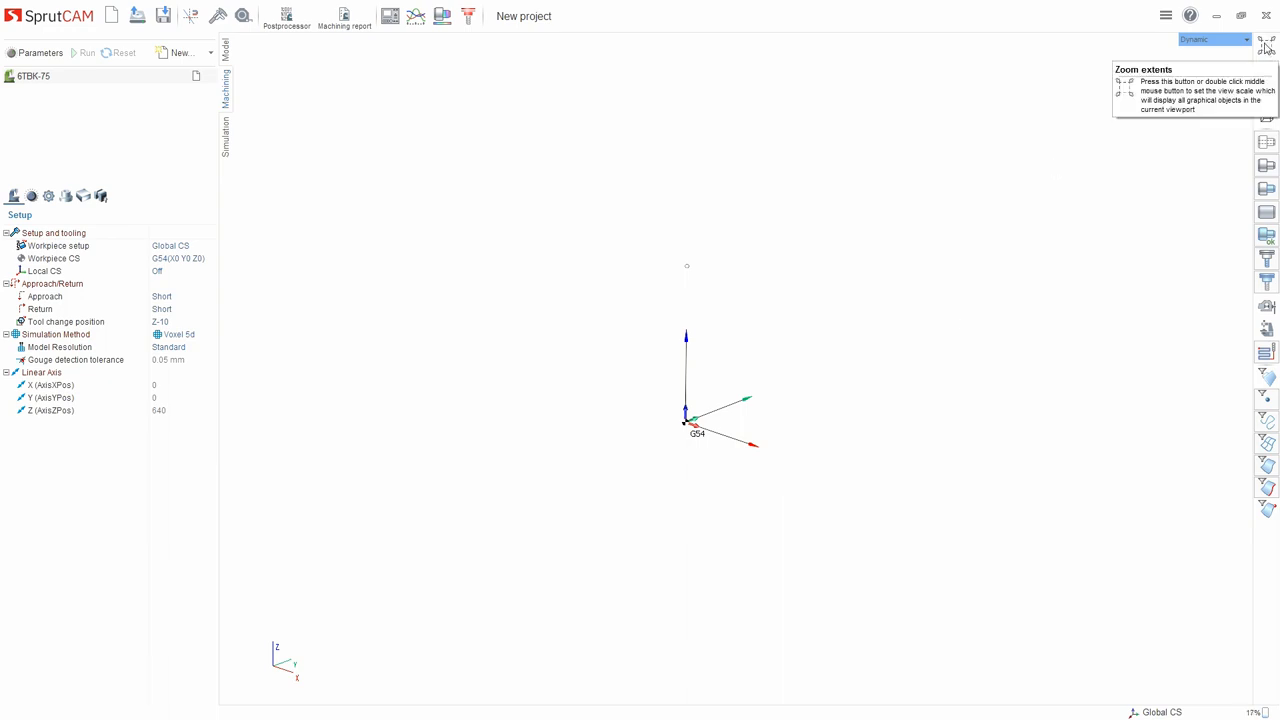
click(1244, 40)
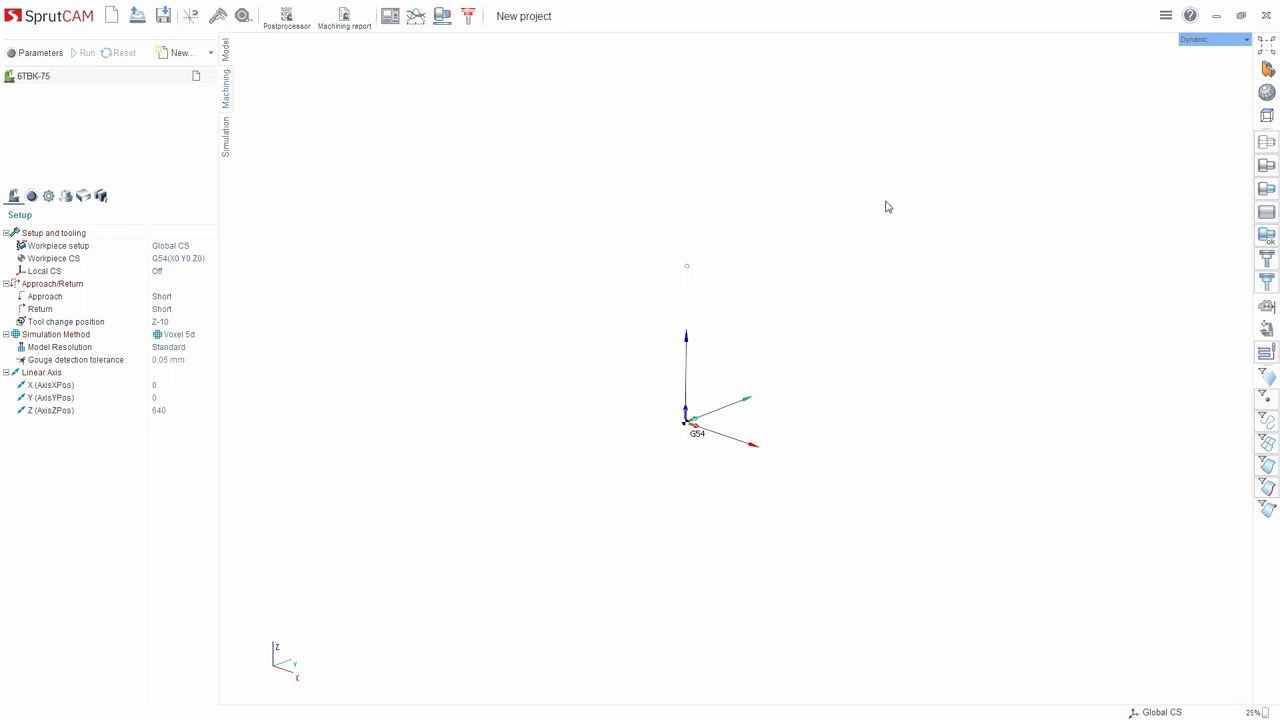
click(1266, 92)
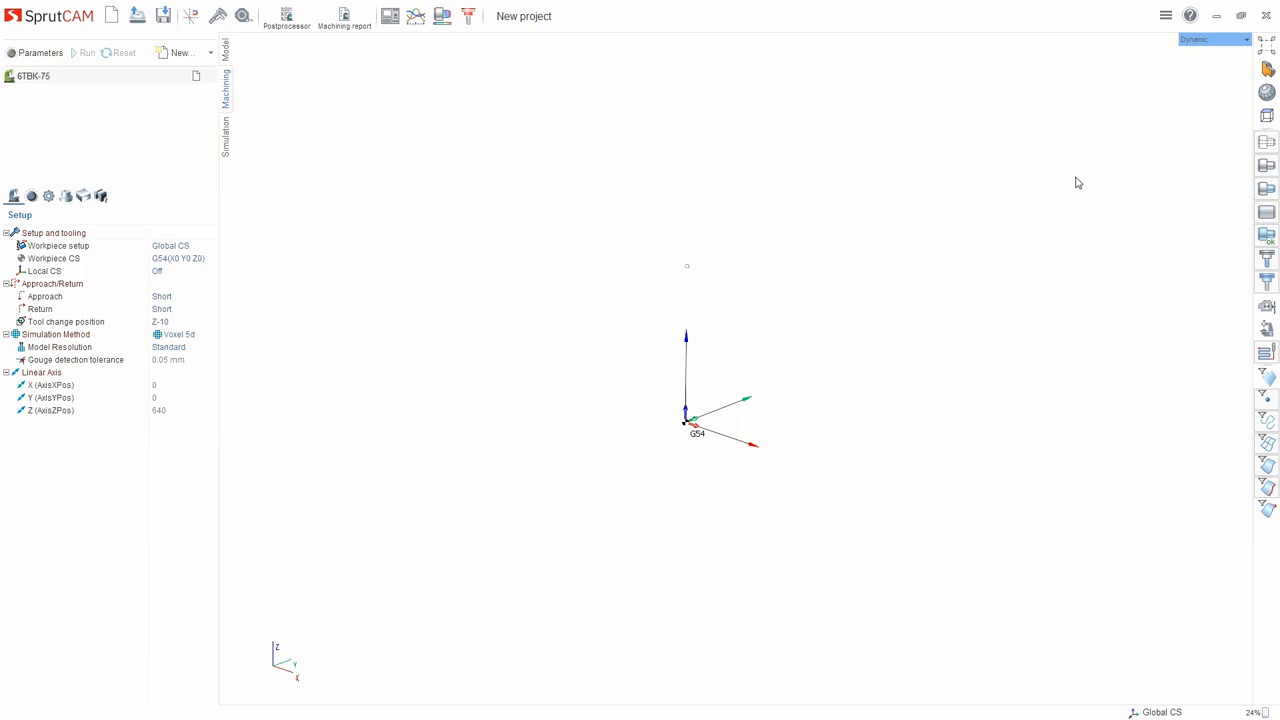
mouse_move(1260, 288)
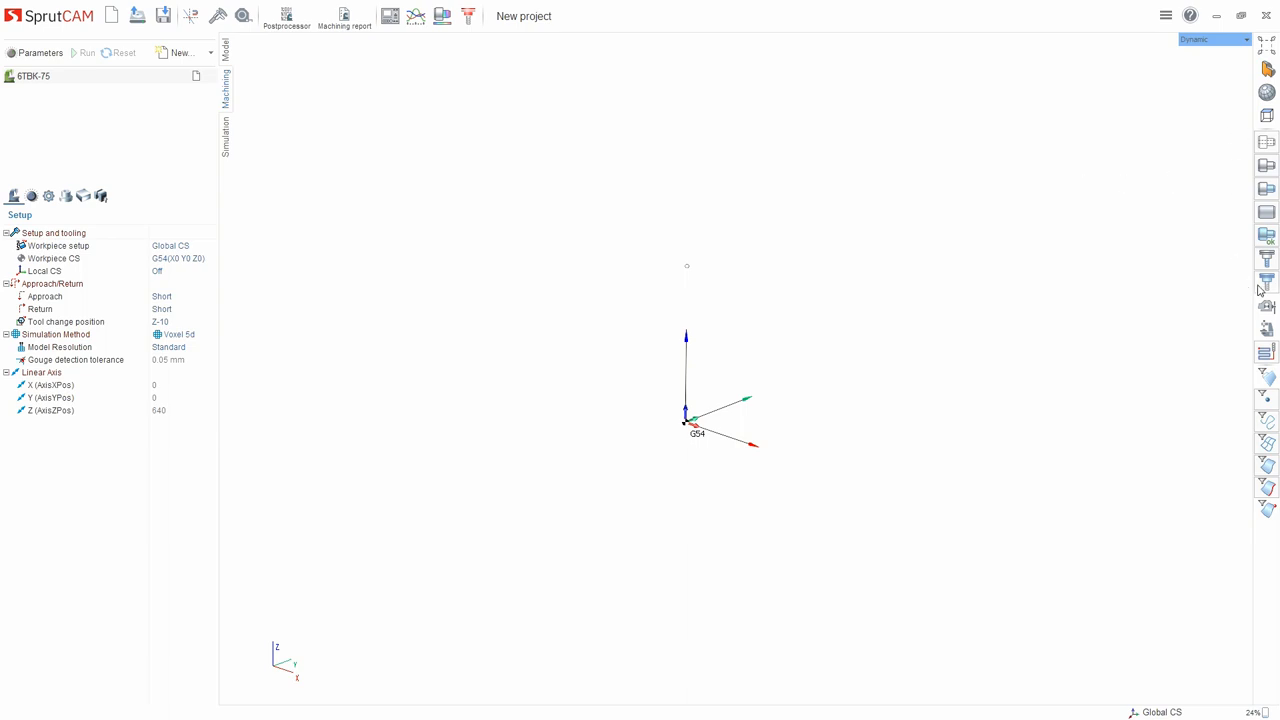
mouse_move(1266, 142)
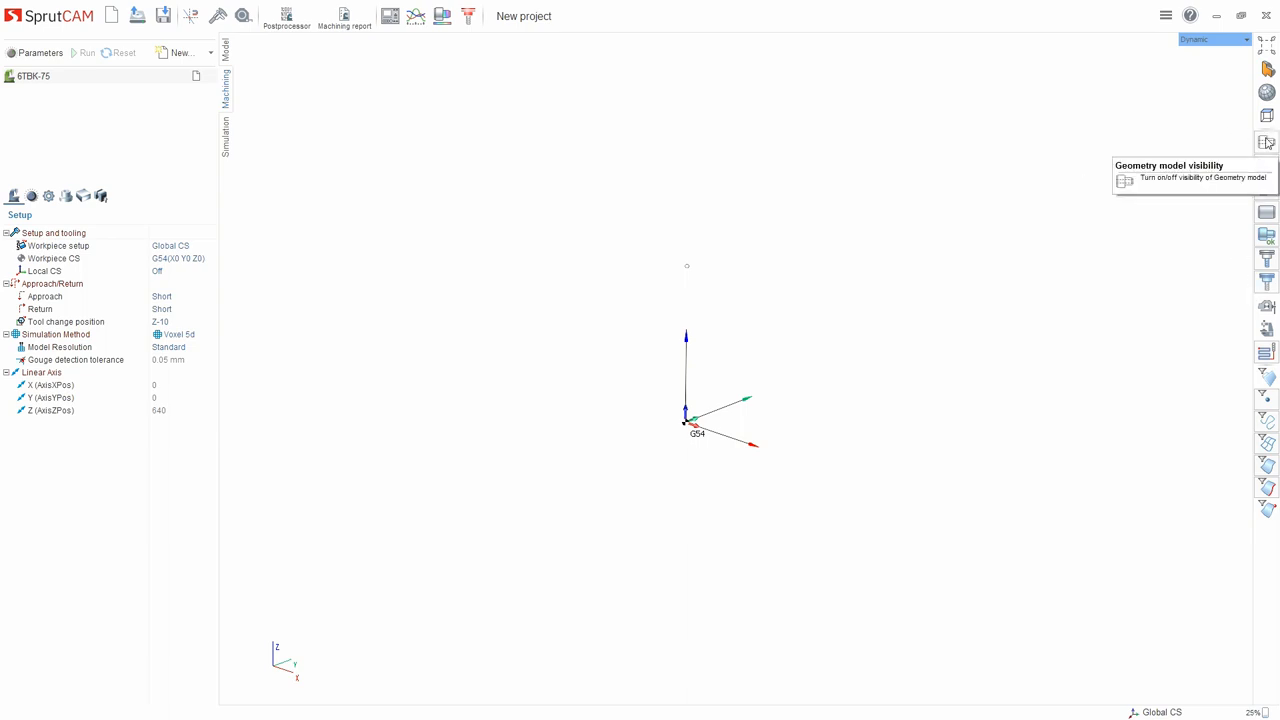
mouse_move(1184, 160)
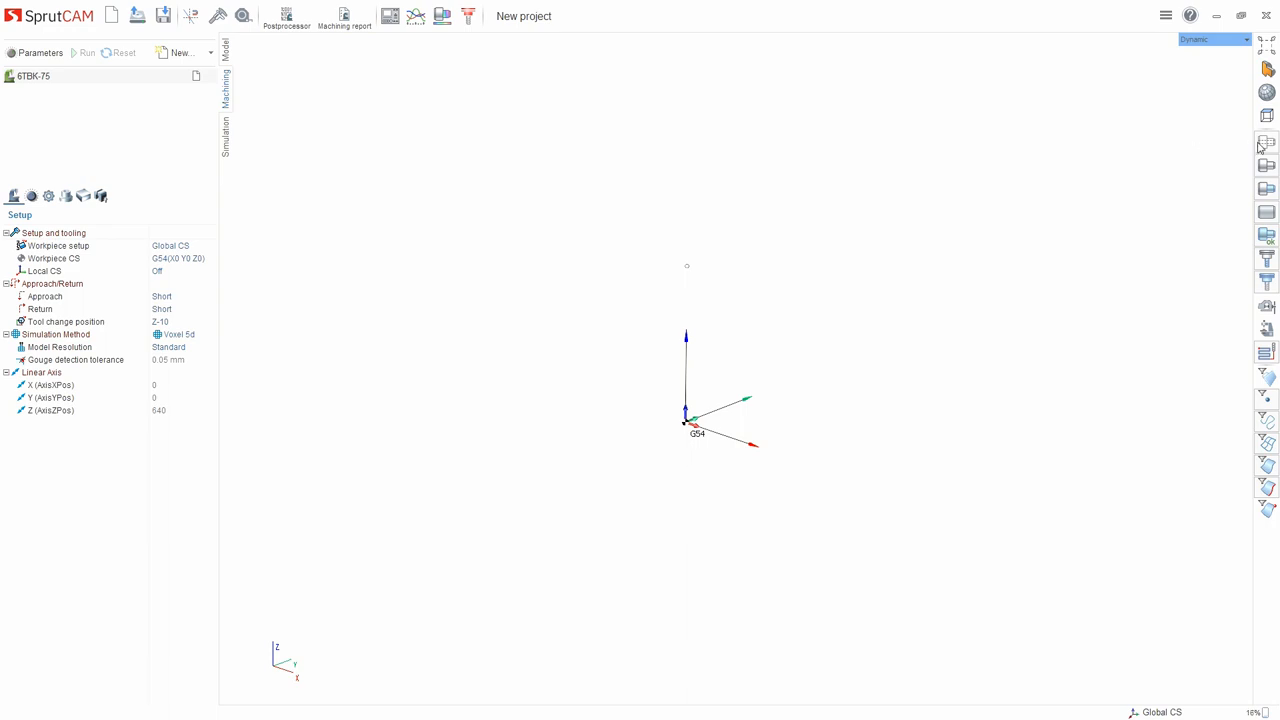
mouse_move(1268, 142)
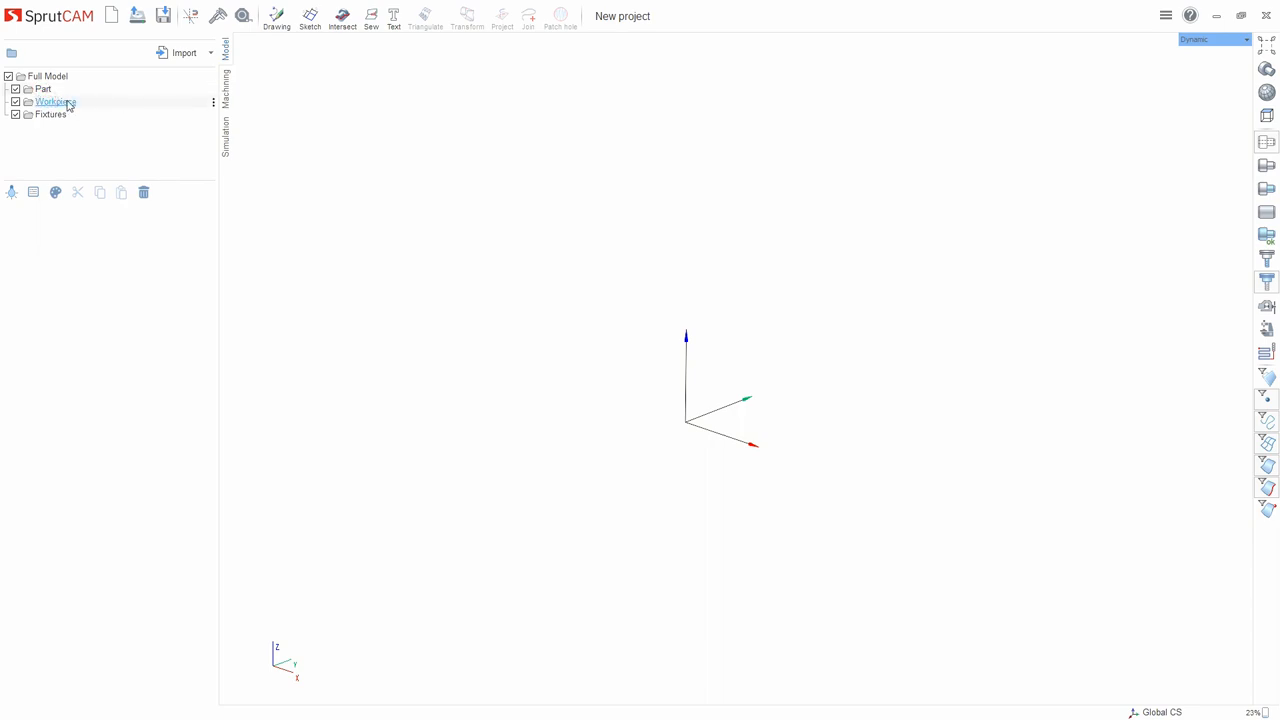
click(48, 114)
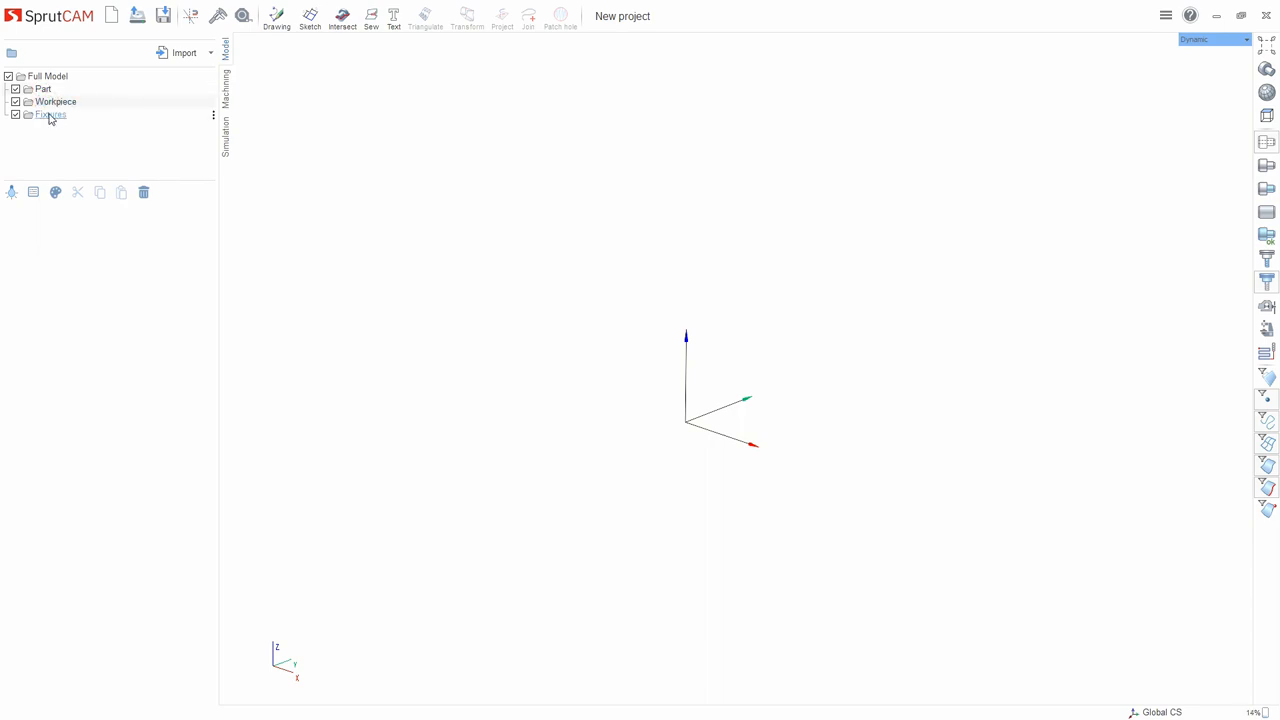
click(50, 116)
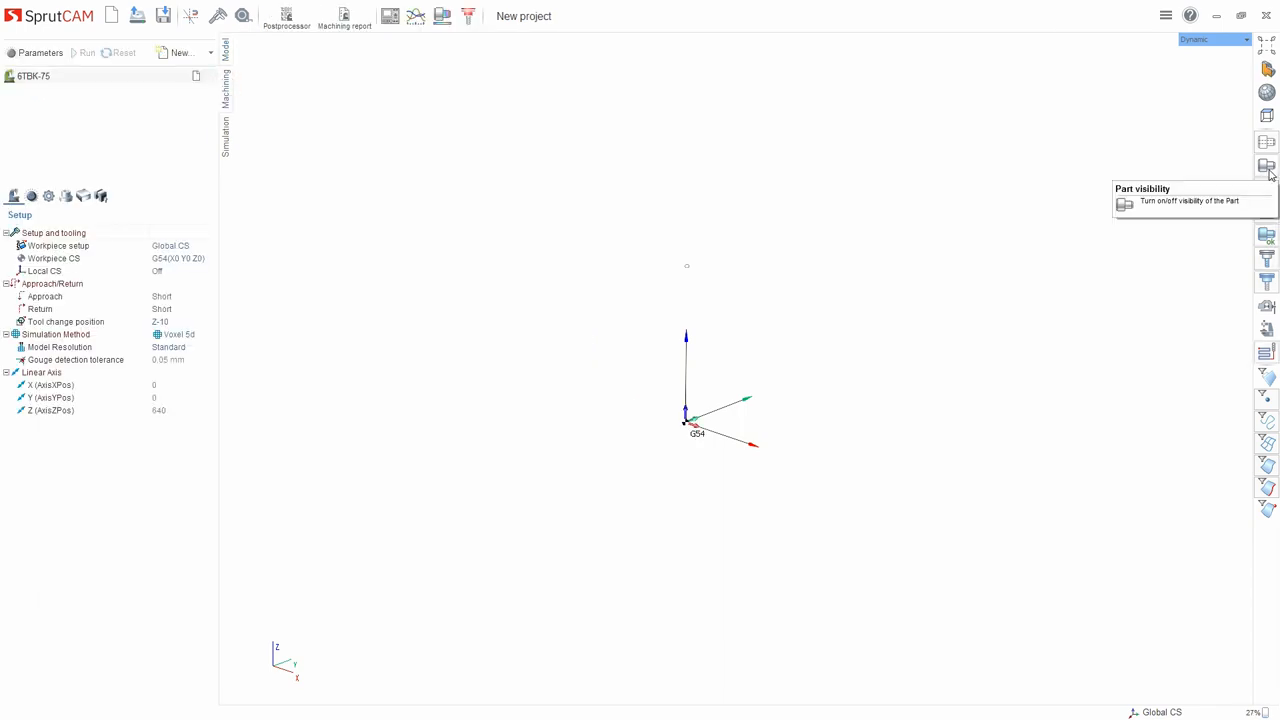
mouse_move(856, 96)
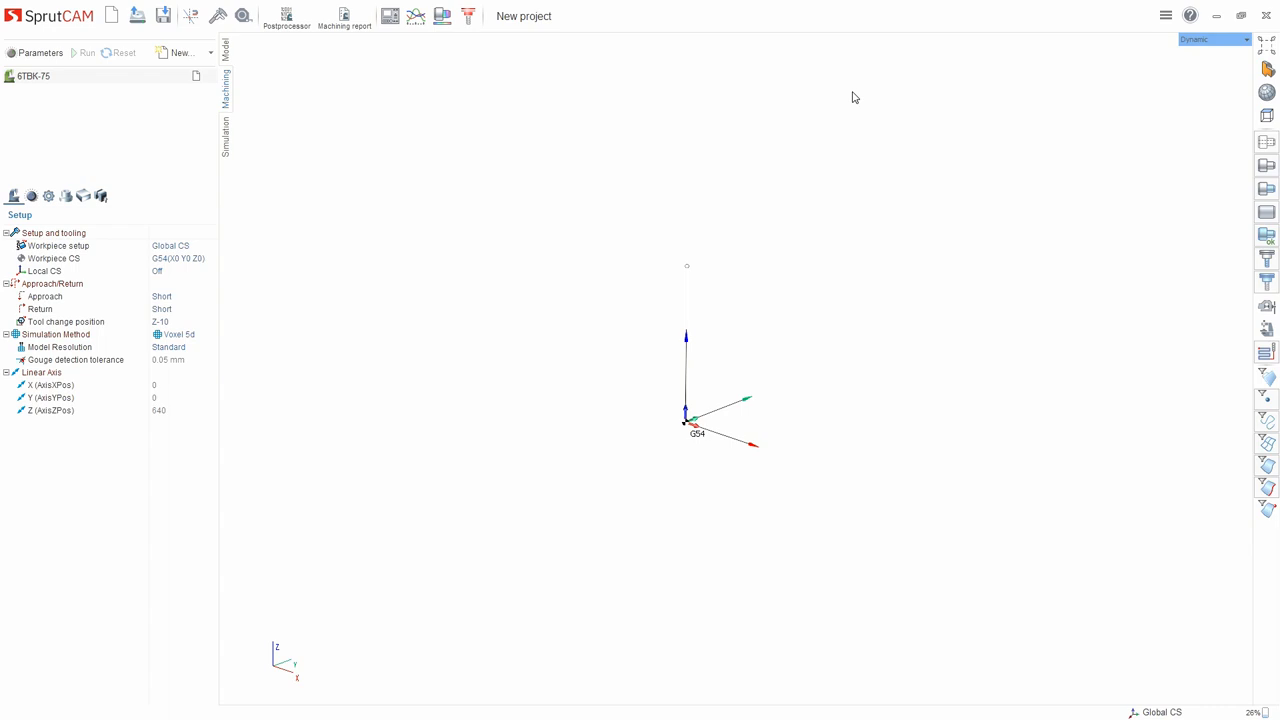
mouse_move(1266, 190)
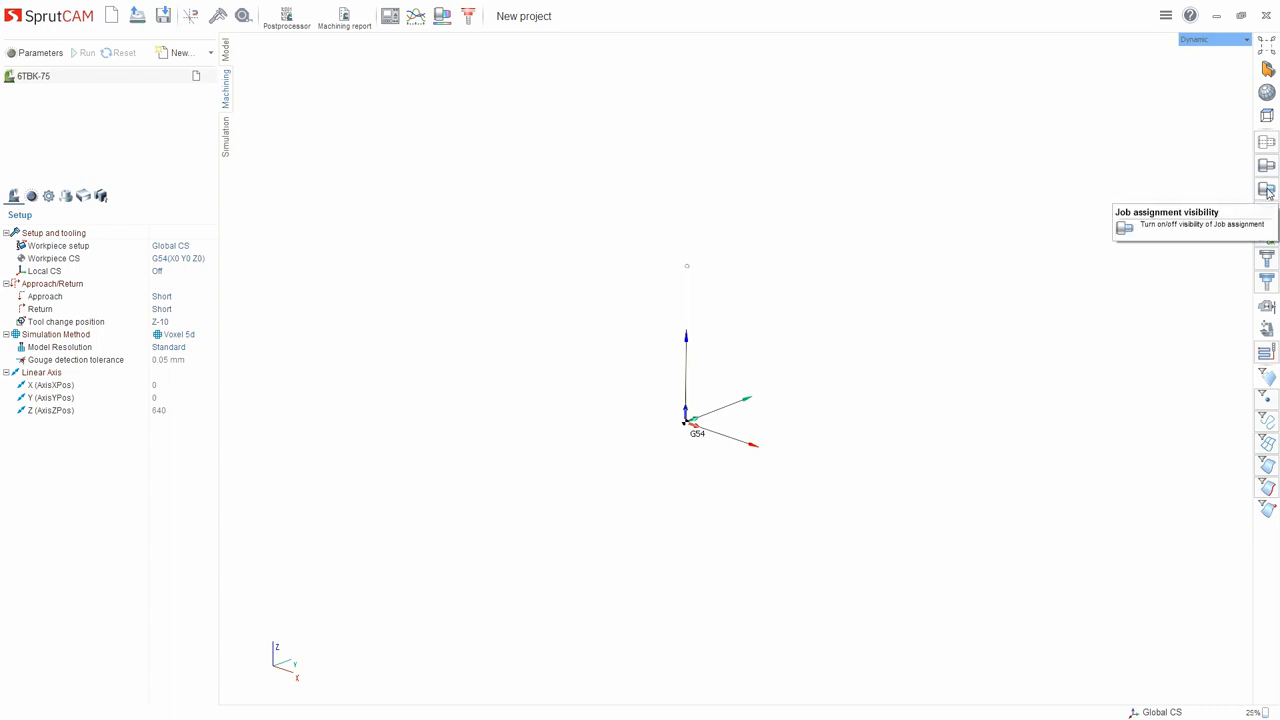
mouse_move(1220, 248)
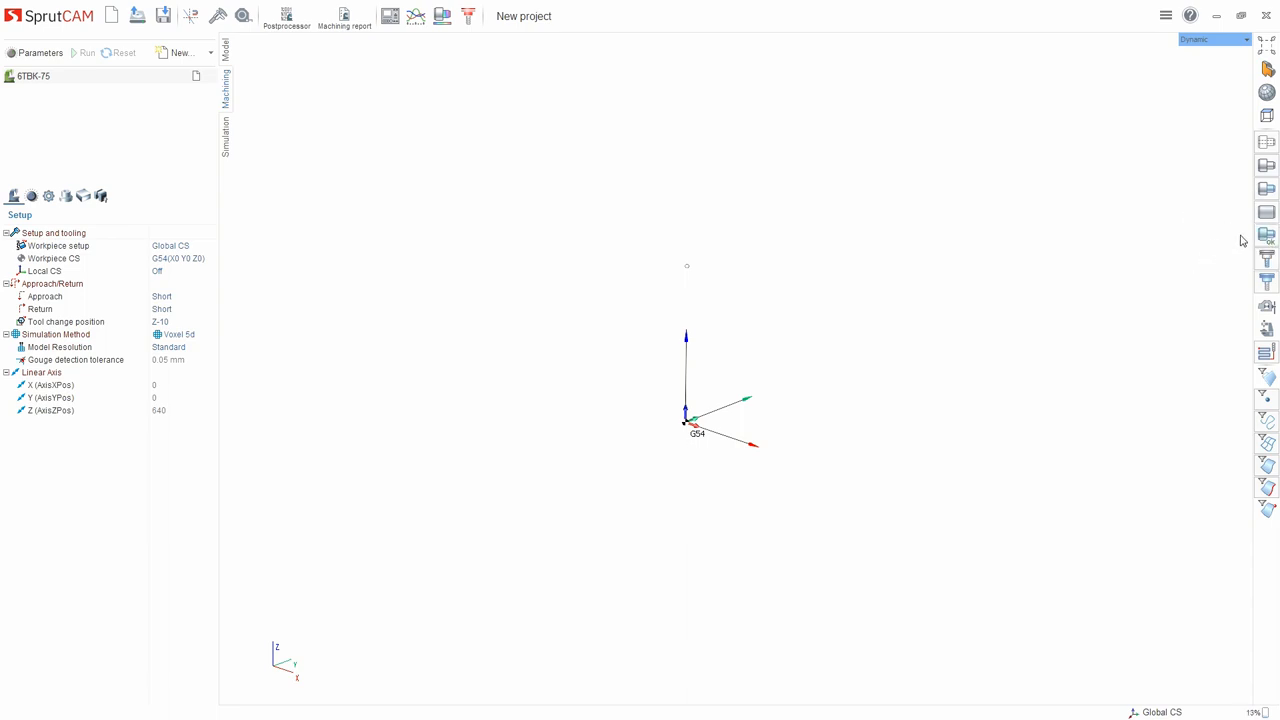
mouse_move(1266, 236)
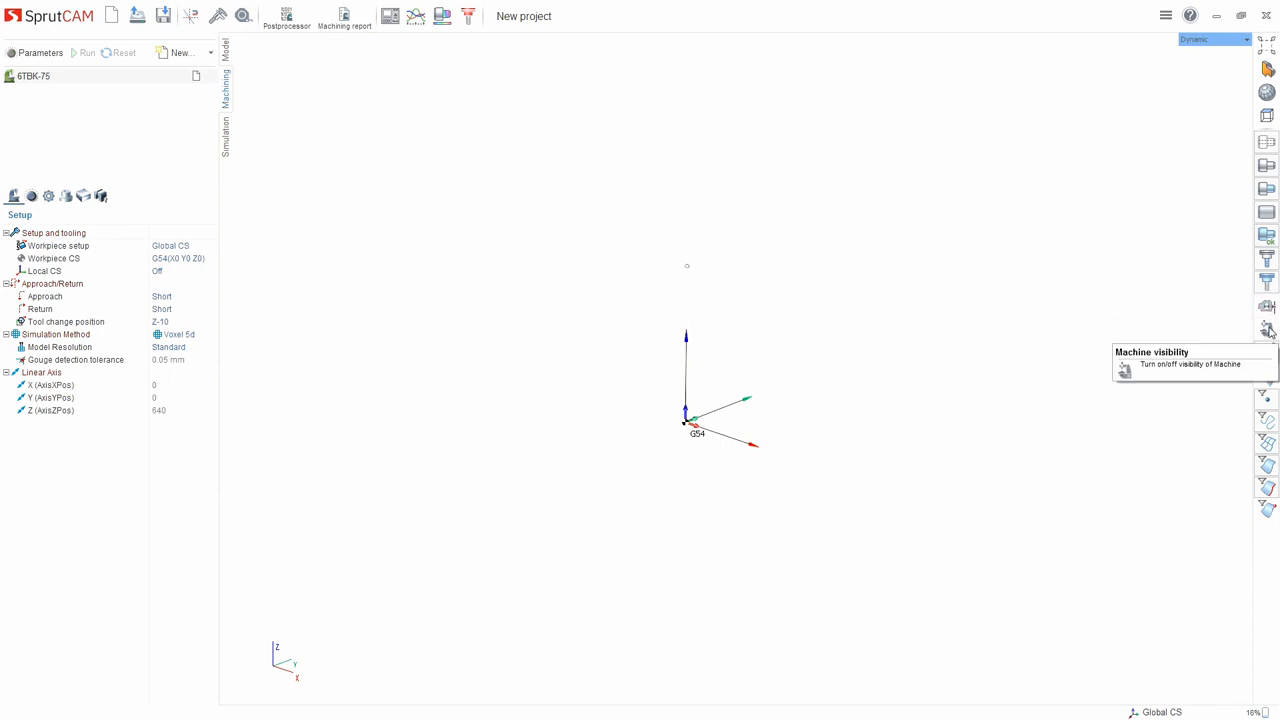
click(1268, 330)
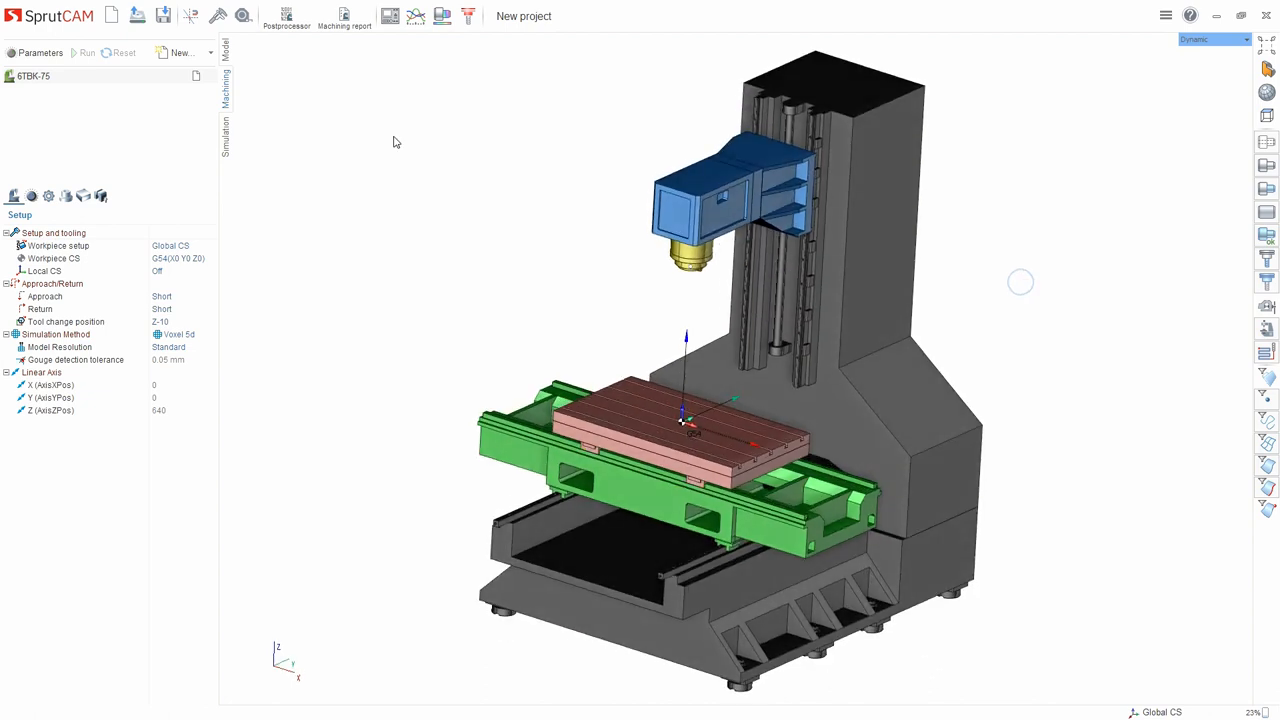
mouse_move(608, 236)
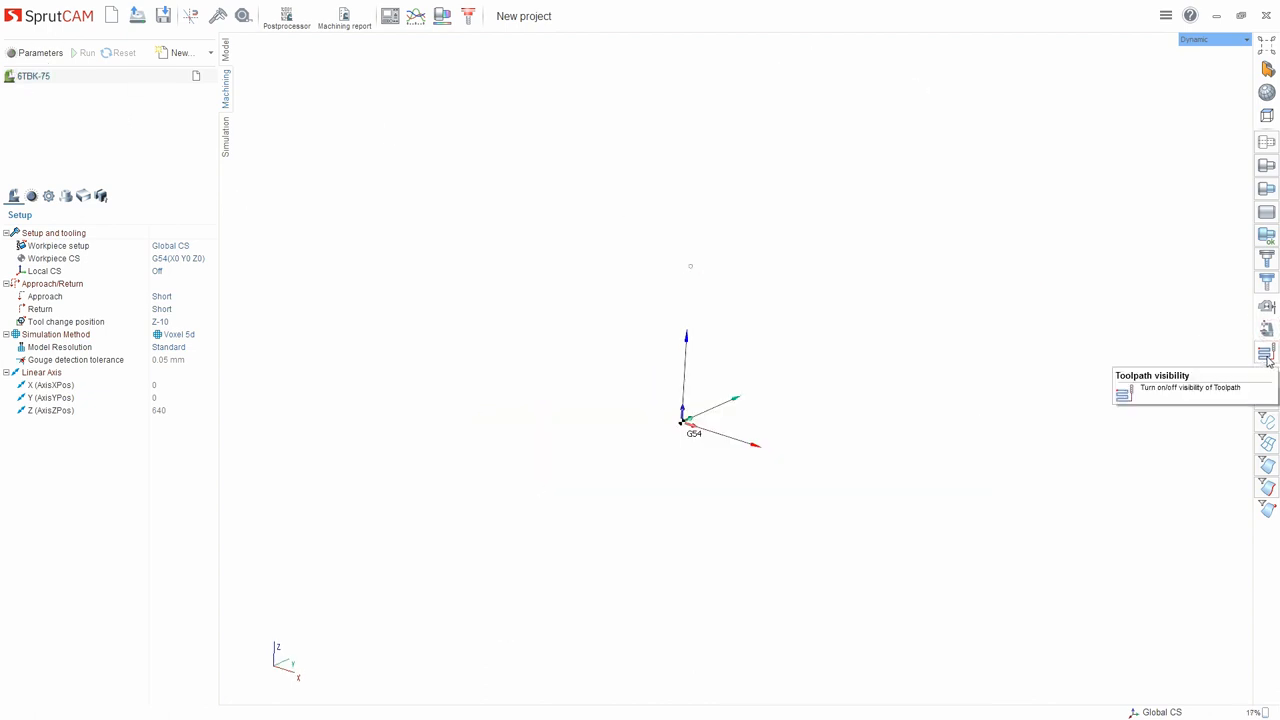
mouse_move(1184, 340)
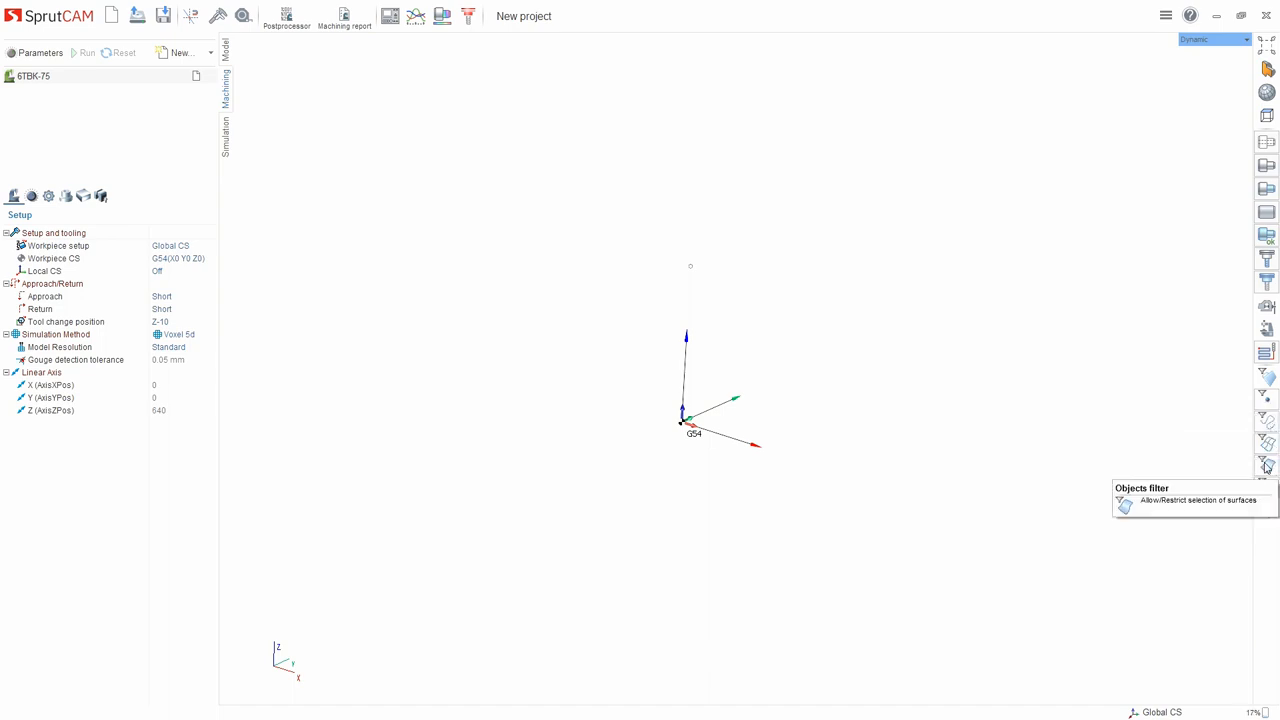
mouse_move(770, 250)
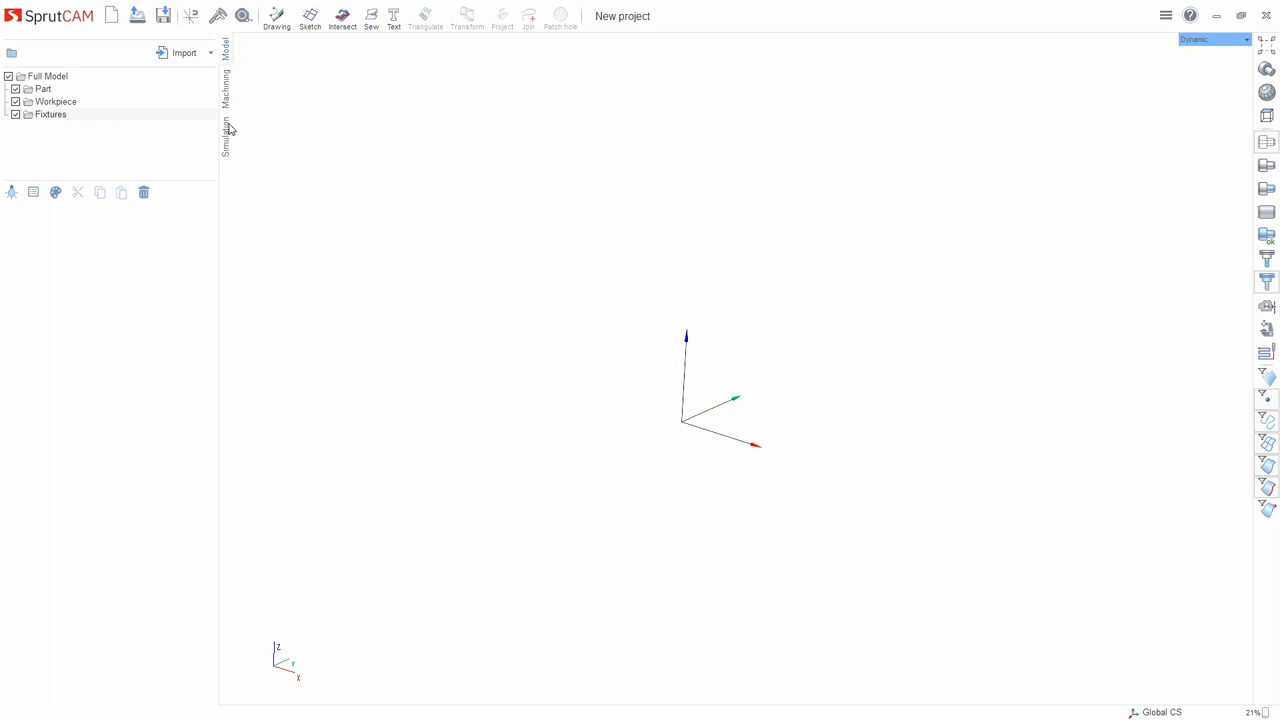
mouse_move(244, 38)
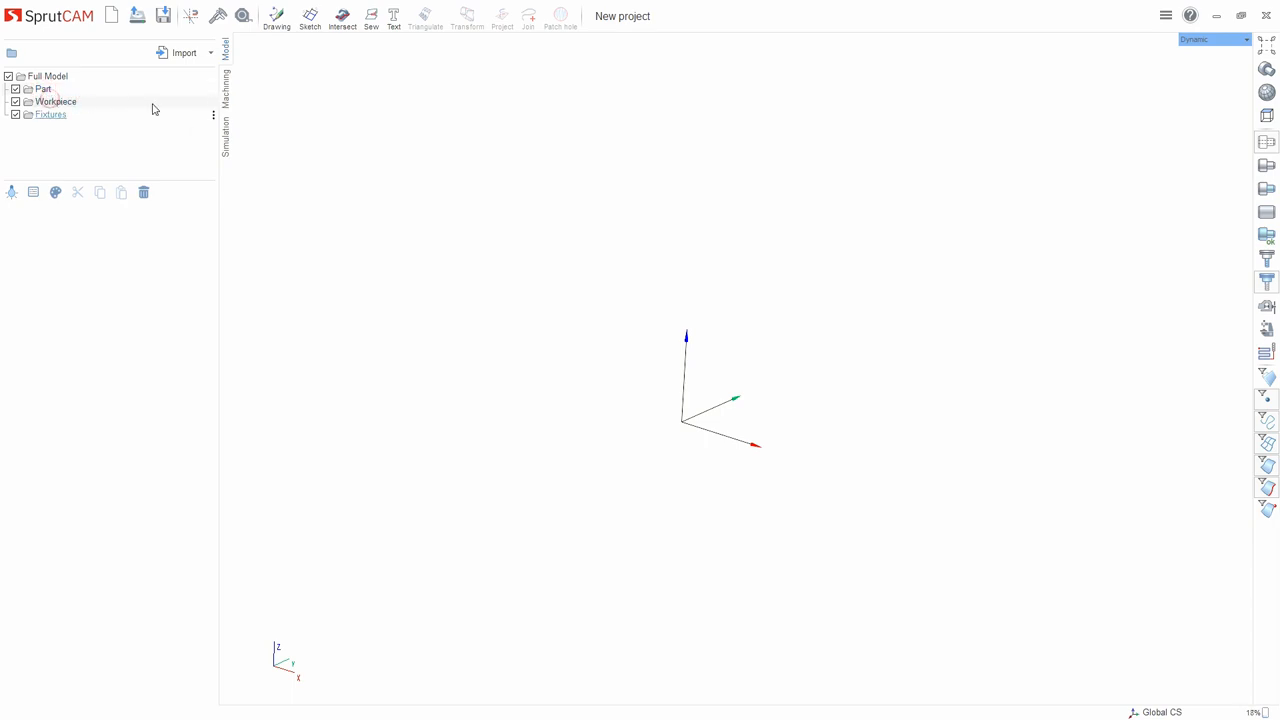
Show the Model tab tree and bring up the Sketch dropdown on the toolbar.
click(52, 122)
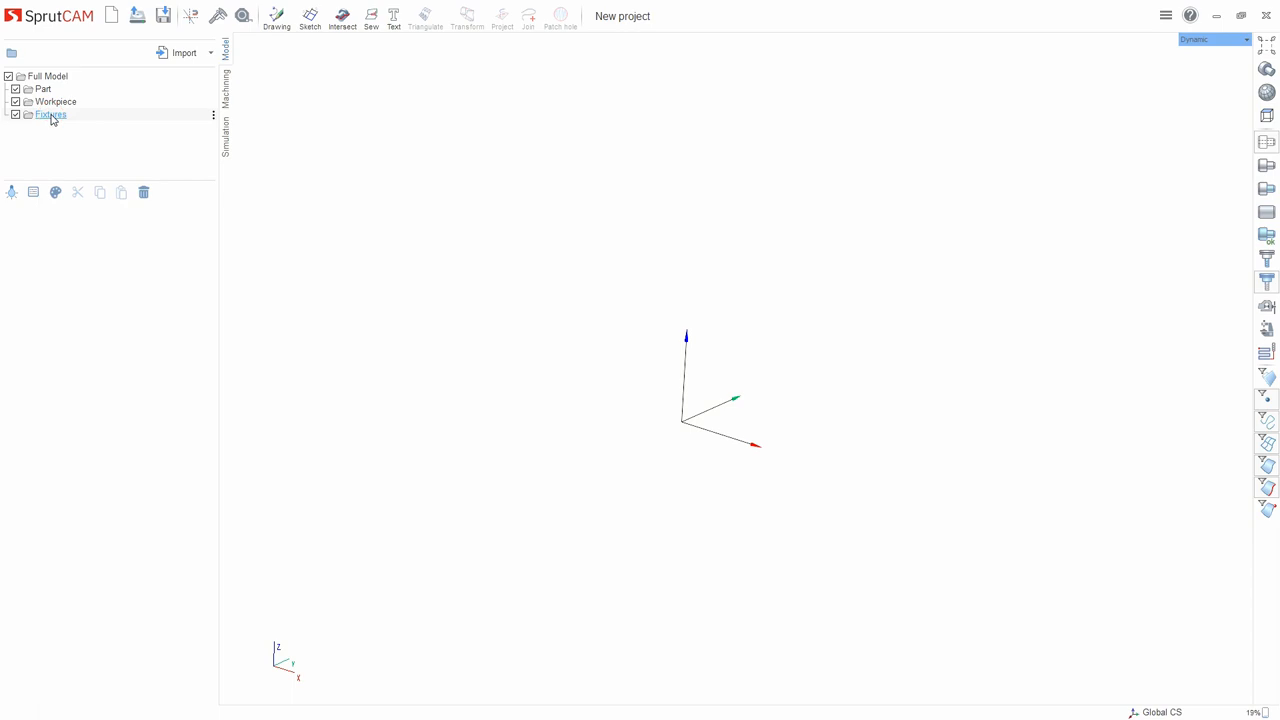
click(308, 16)
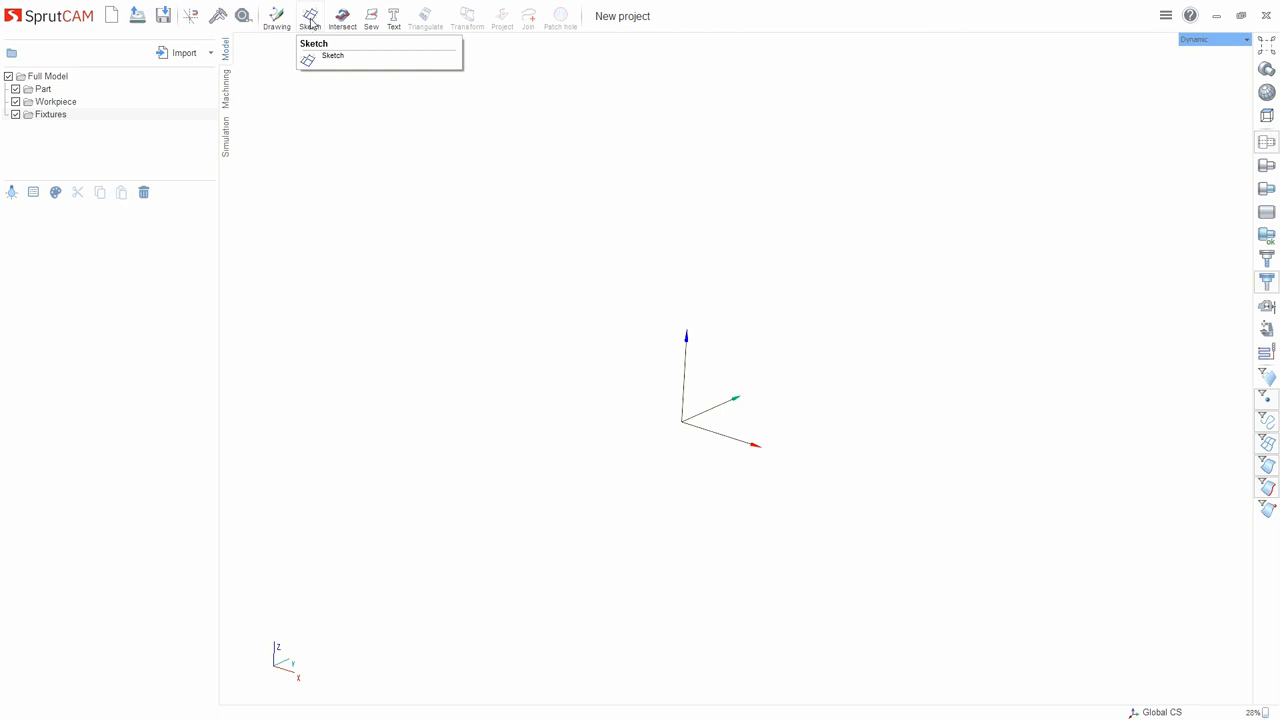
Create a Sketch in the model tree, then switch back to the Machining setup.
click(332, 56)
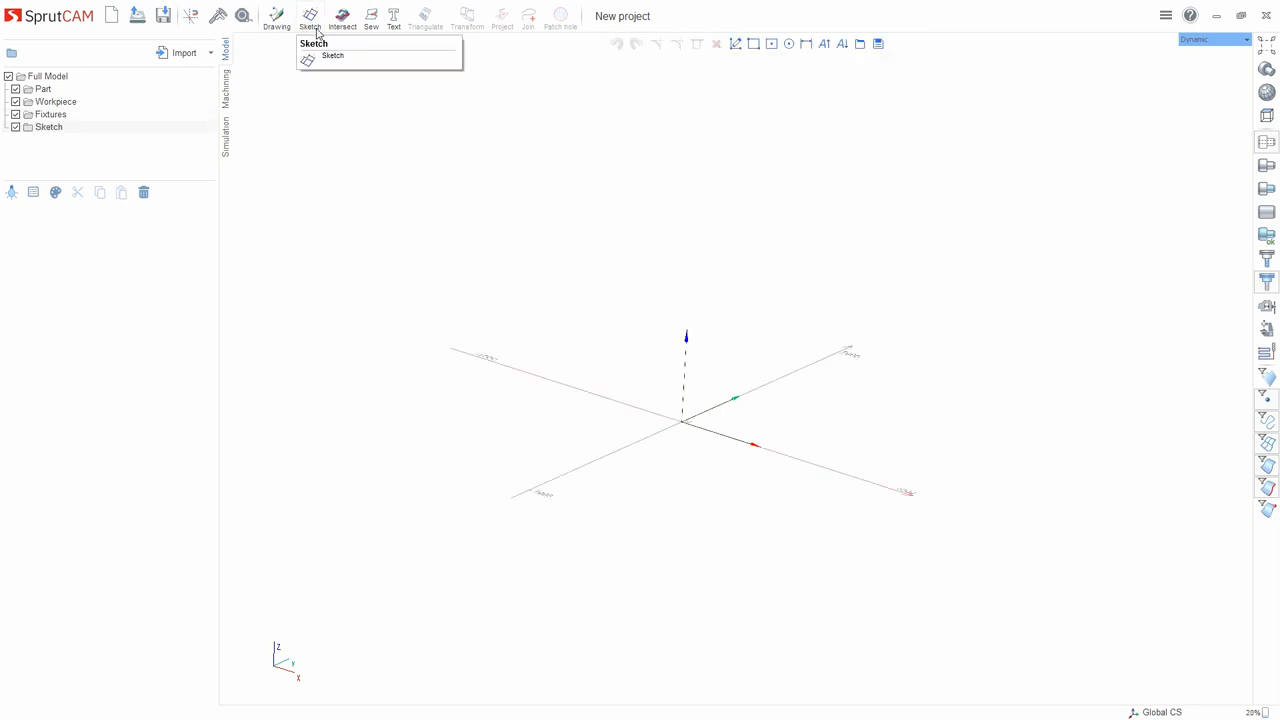
click(48, 128)
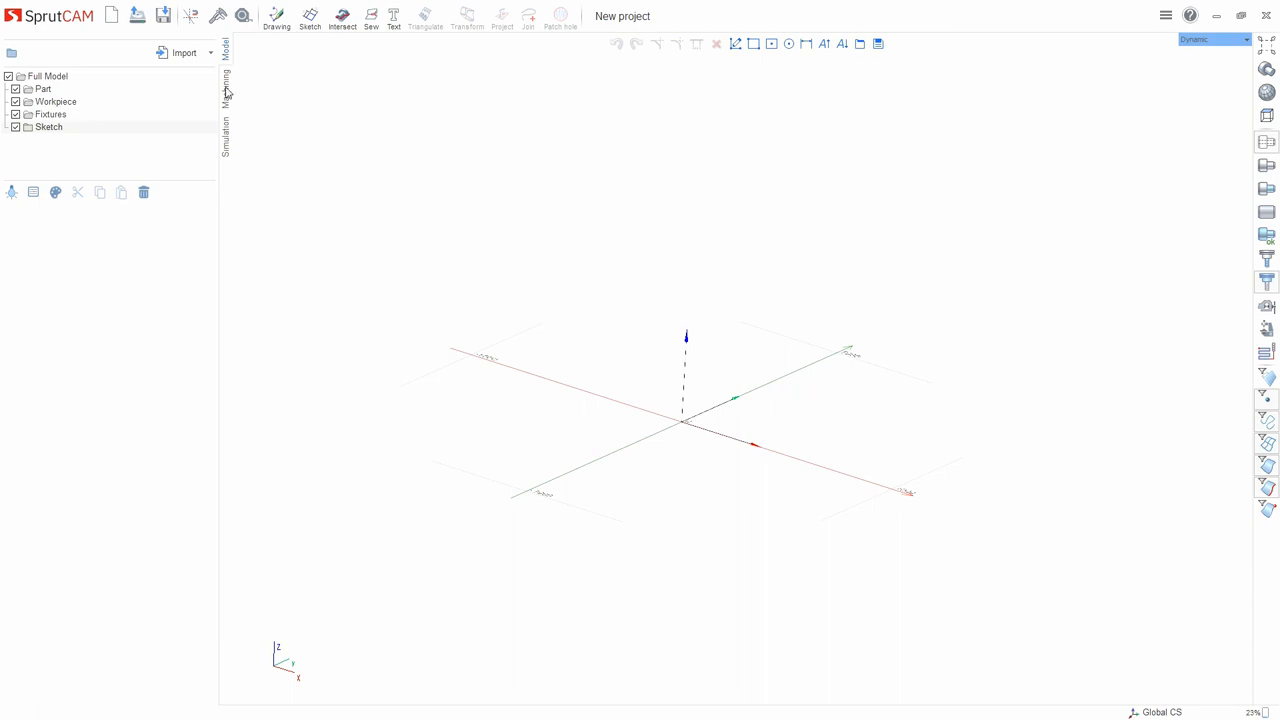
click(228, 98)
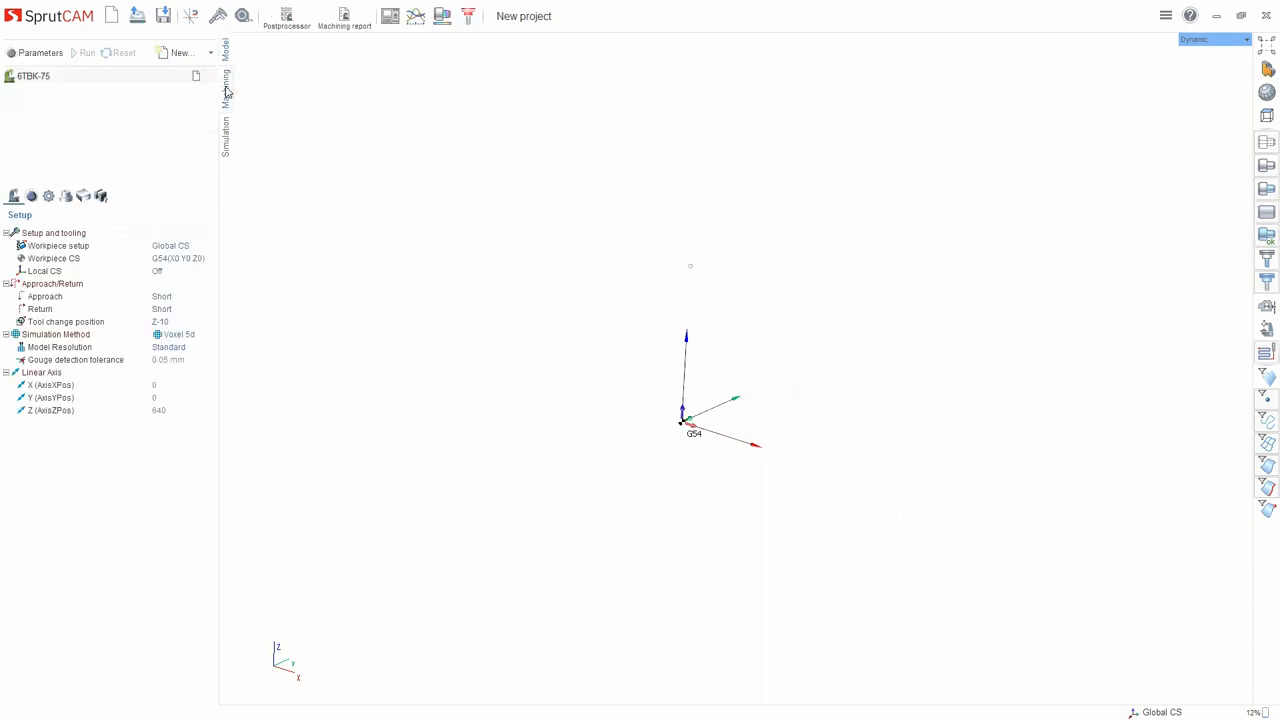